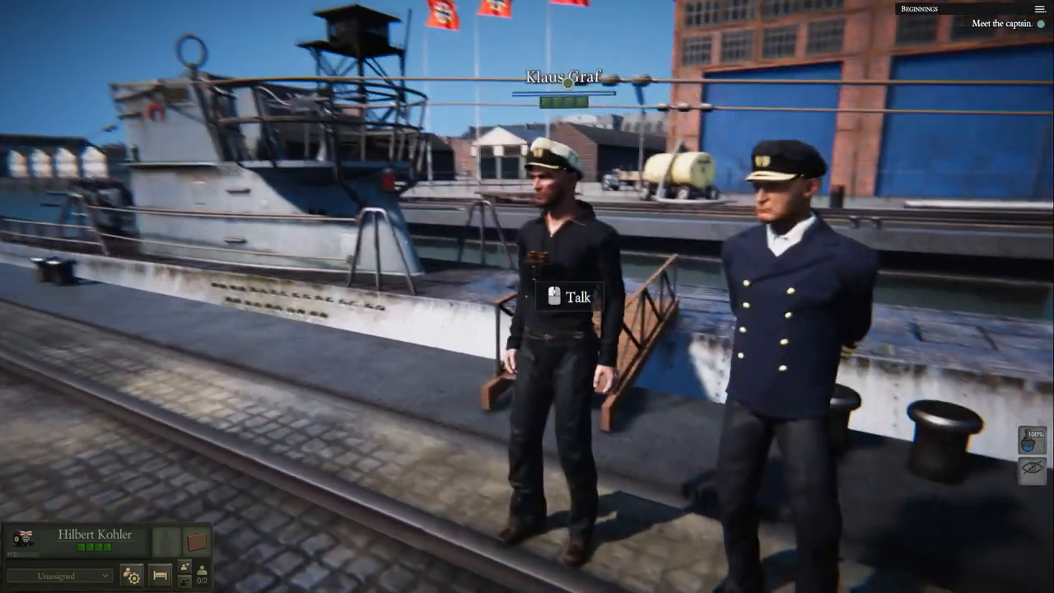
Step: Talk to captain Klaus Graf on the pier and advance his briefing to the new objective
{"action": "left_click", "coordinate": [568, 297]}
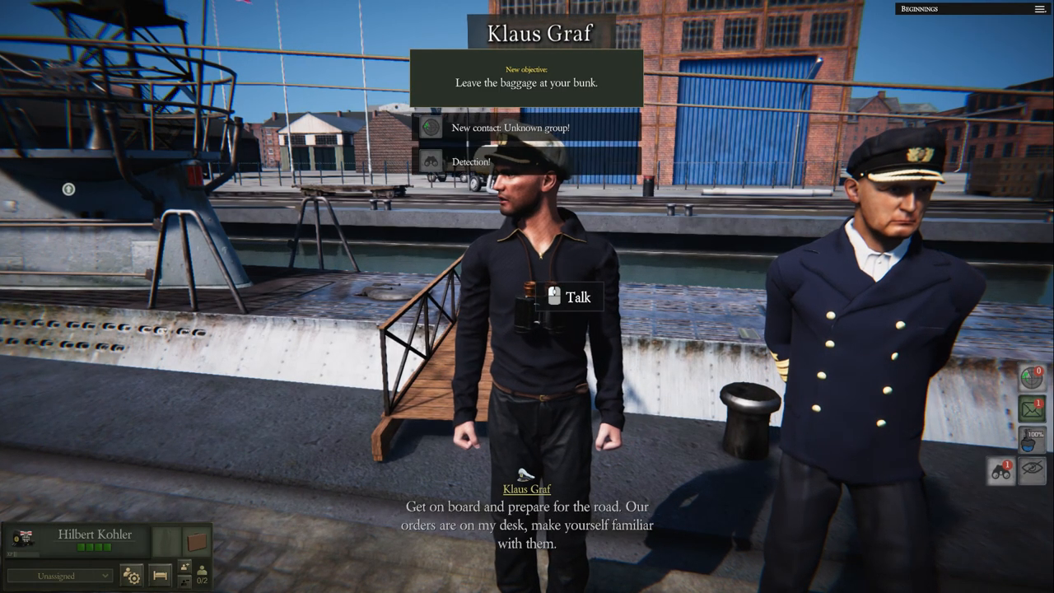
{"action": "left_click", "coordinate": [577, 297]}
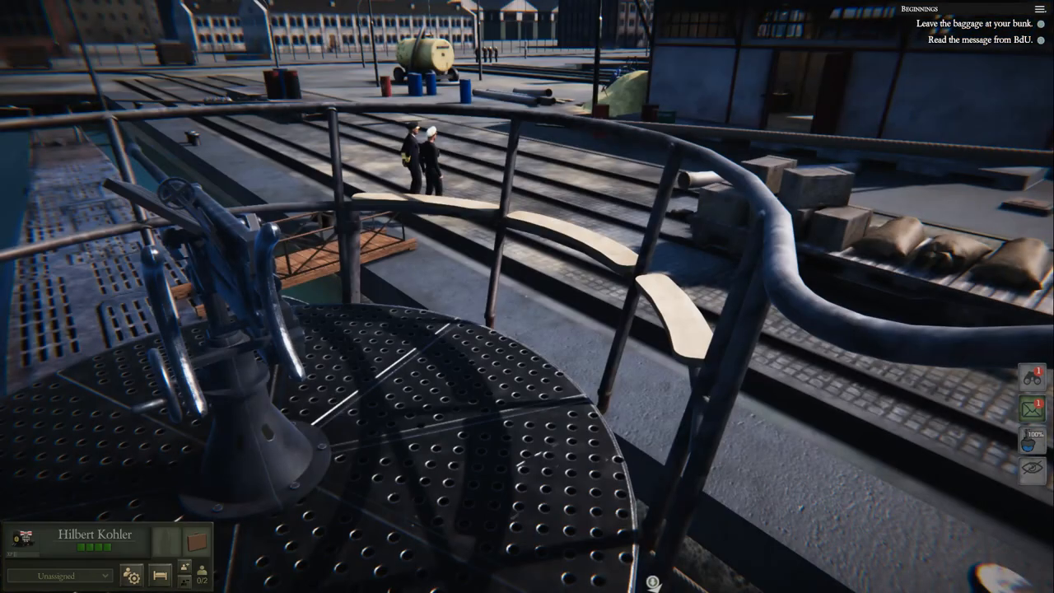
{"action": "mouse_move", "coordinate": [527, 296]}
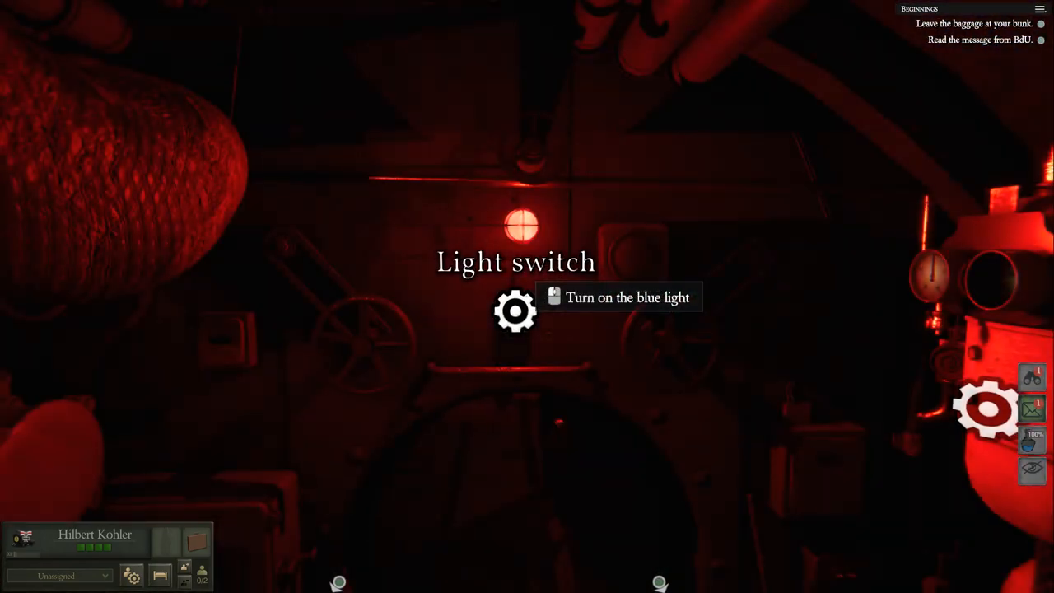
Step: Switch the below-deck compartment from red to normal lighting
{"action": "left_click", "coordinate": [520, 227]}
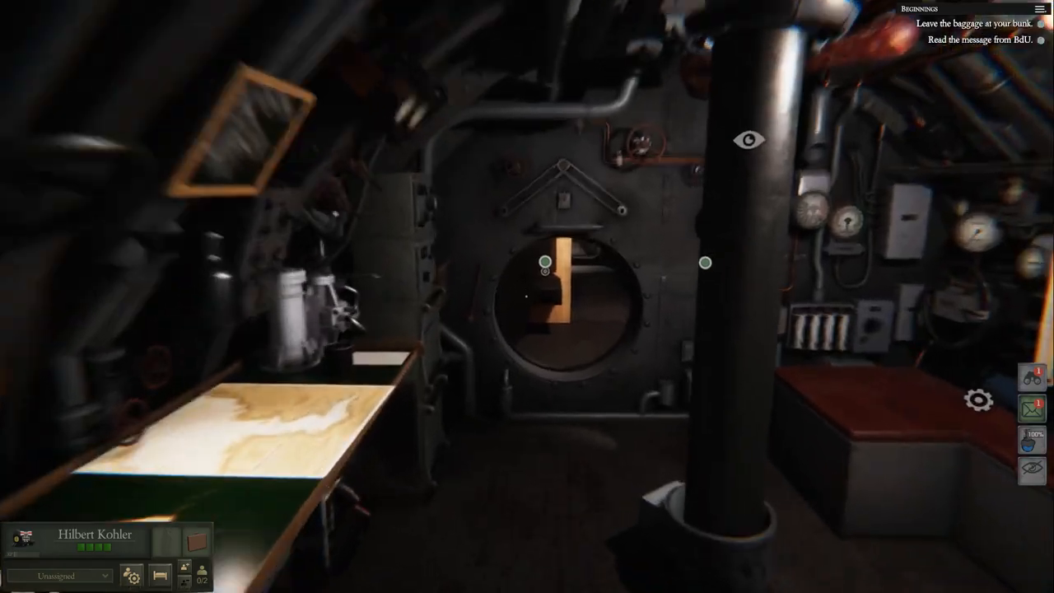
{"action": "mouse_move", "coordinate": [543, 288]}
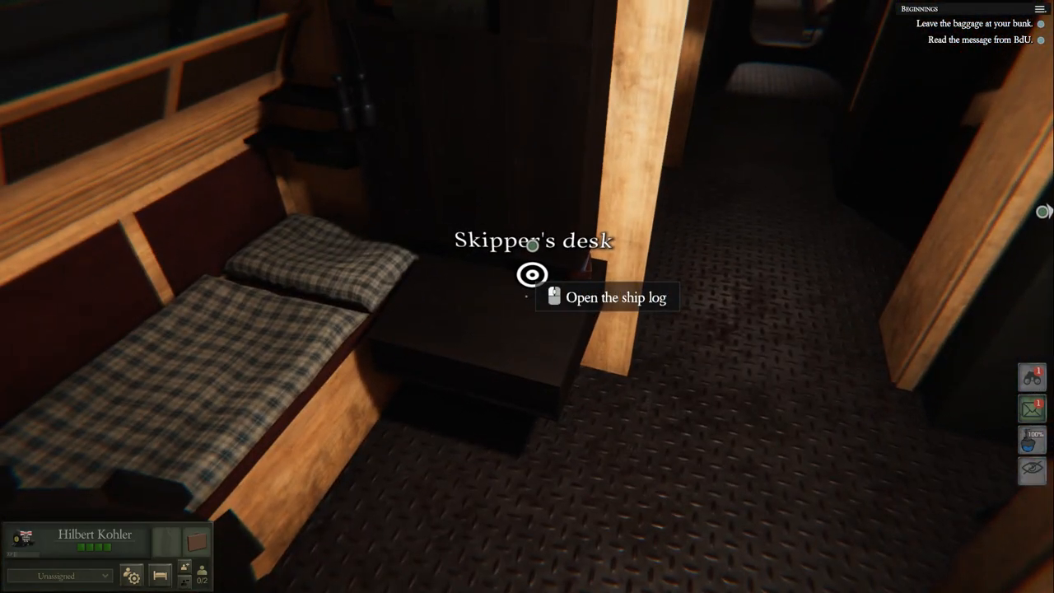
Step: Read the 3 September 1939 Berlin orders about the transport Falcon in the ship log
{"action": "left_click", "coordinate": [532, 273]}
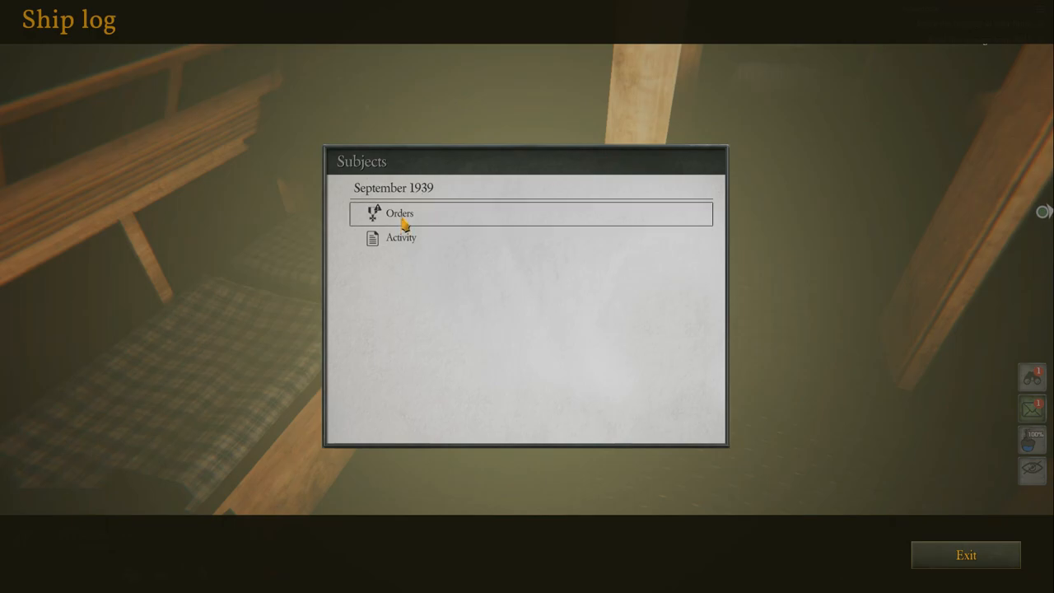
{"action": "left_click", "coordinate": [398, 214]}
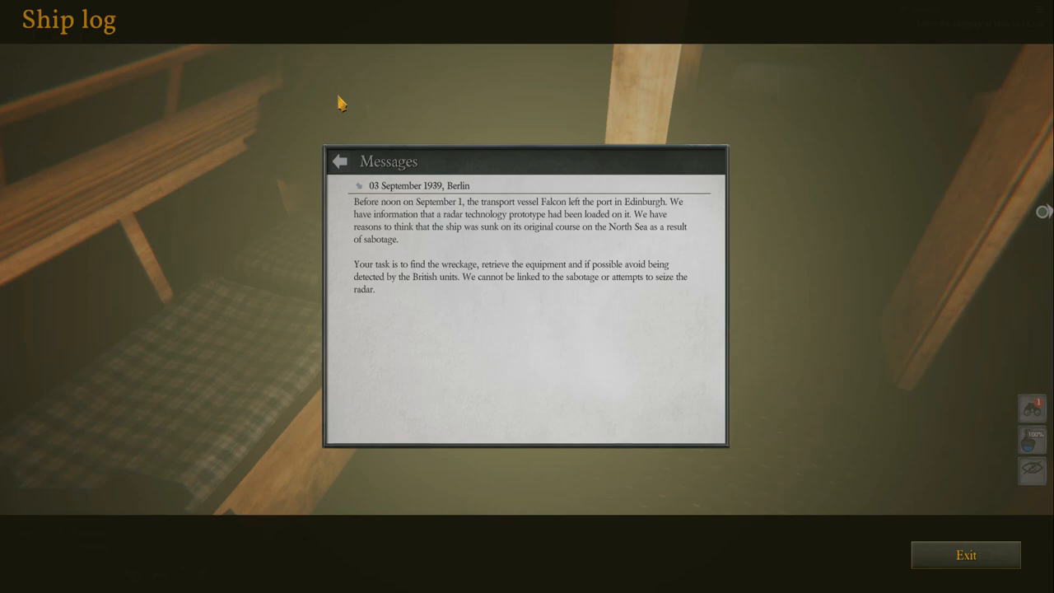
{"action": "mouse_move", "coordinate": [965, 555]}
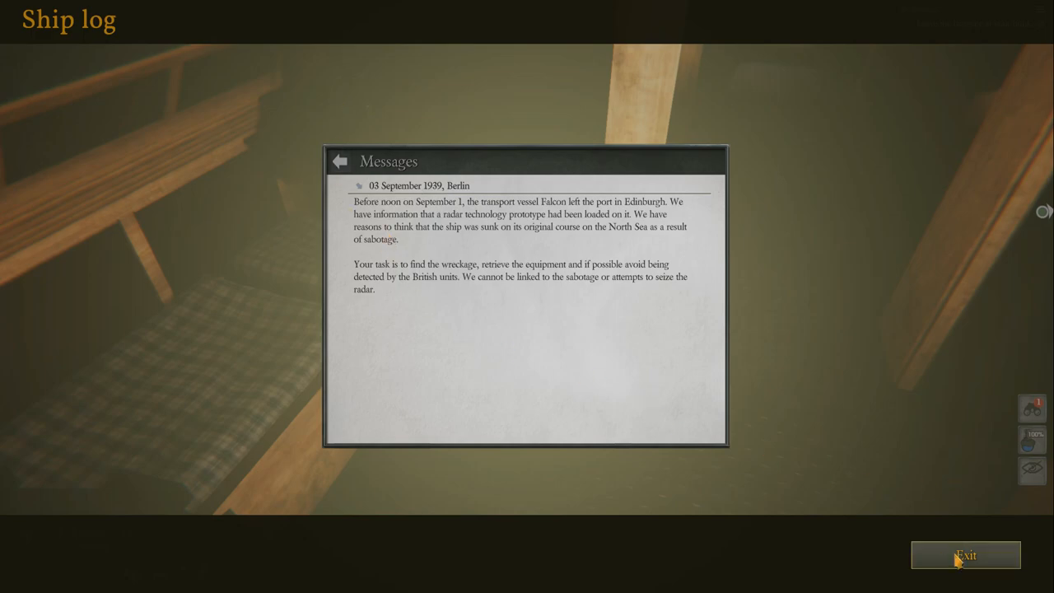
Step: Close the ship log and dismiss the Camera perspectives tutorial
{"action": "left_click", "coordinate": [965, 556]}
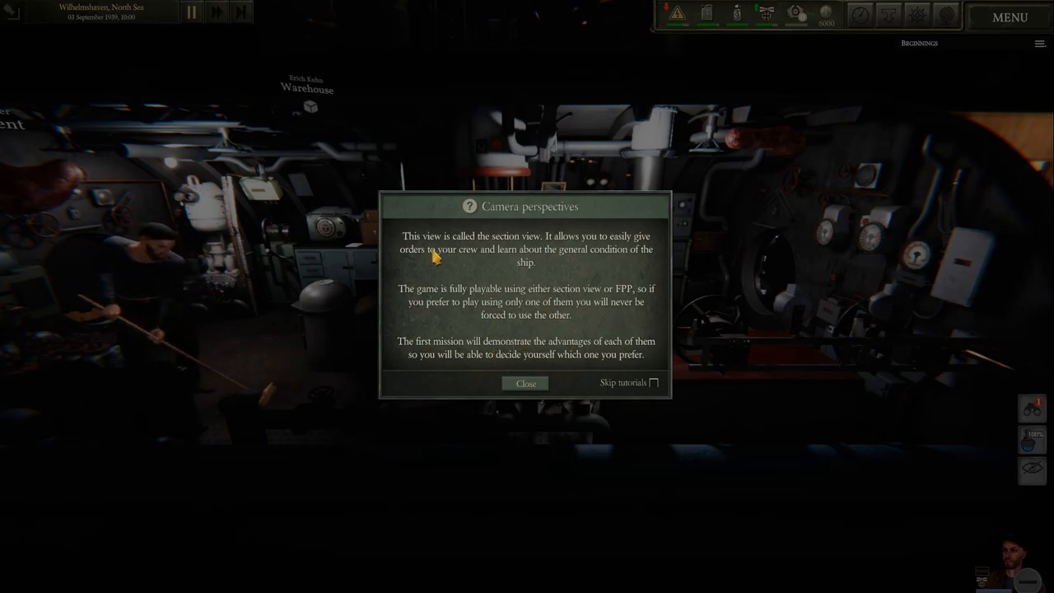
{"action": "mouse_move", "coordinate": [807, 310]}
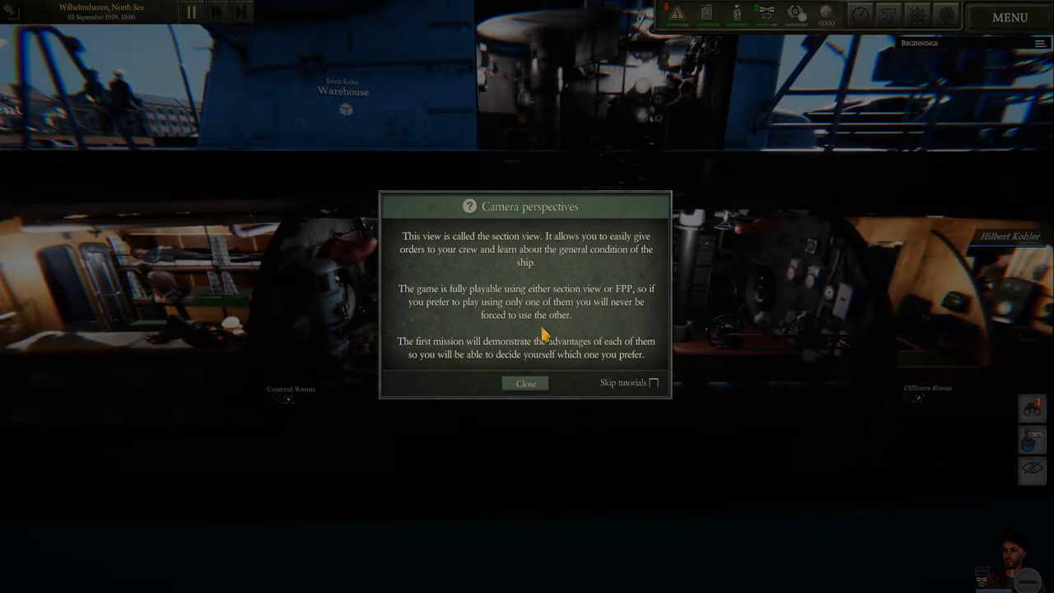
{"action": "left_click", "coordinate": [525, 383]}
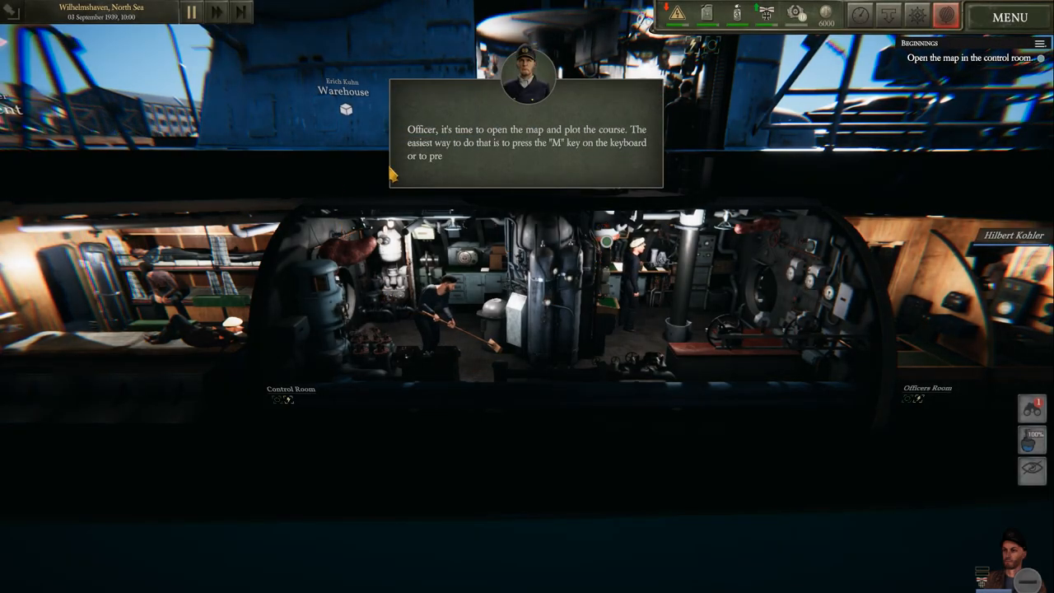
Step: Bring up the navigation map with M and zoom out to plot the course waypoints
{"action": "key", "text": "m"}
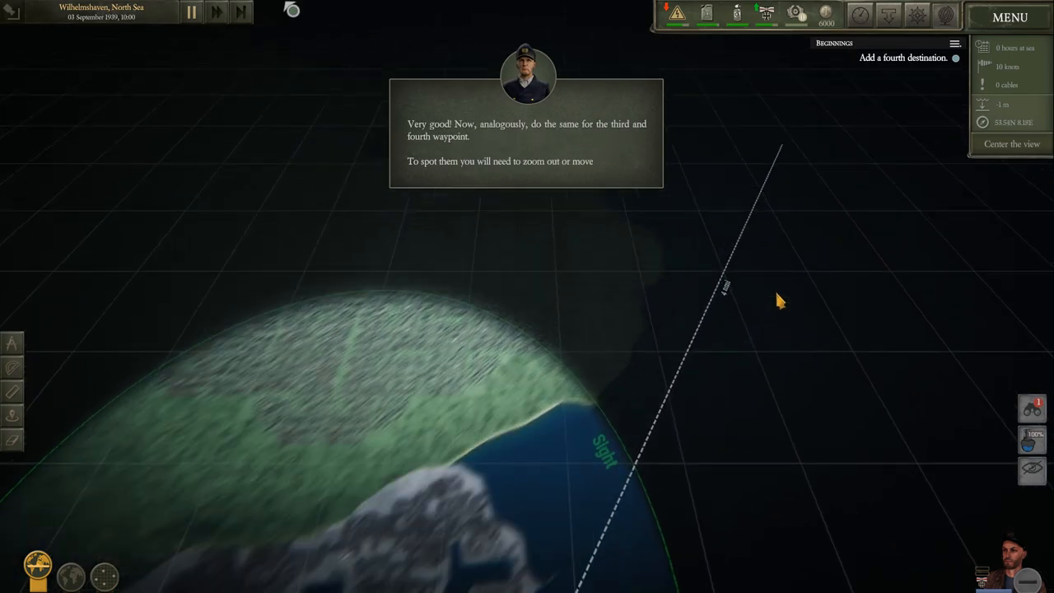
{"action": "scroll", "scroll_direction": "down", "scroll_amount": 3}
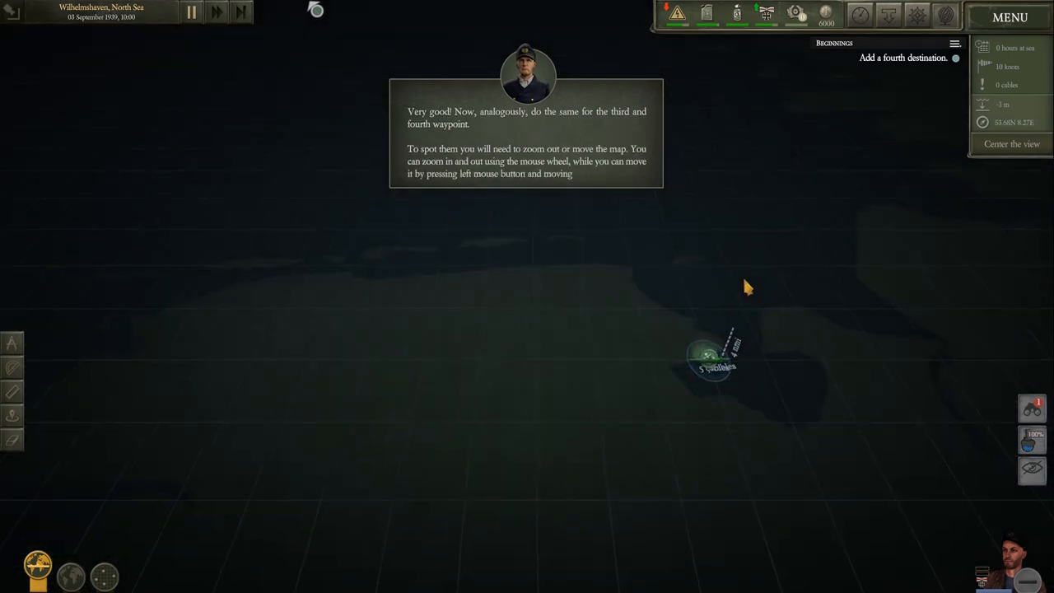
{"action": "scroll", "scroll_direction": "down", "scroll_amount": 3}
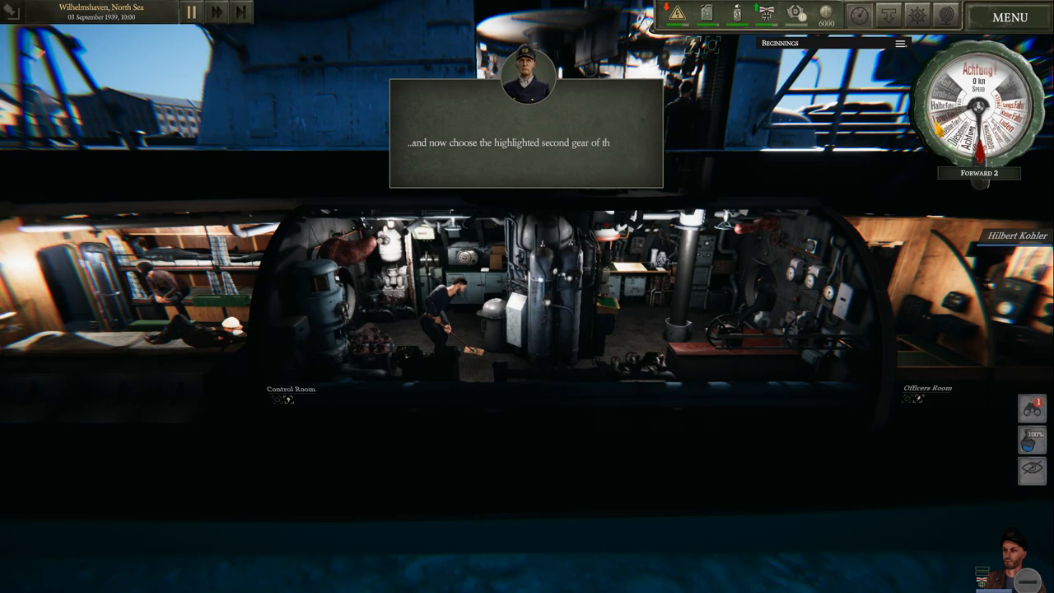
Step: Order second forward speed on the telegraph and accelerate time to leave Wilhelmshaven
{"action": "left_click", "coordinate": [952, 99]}
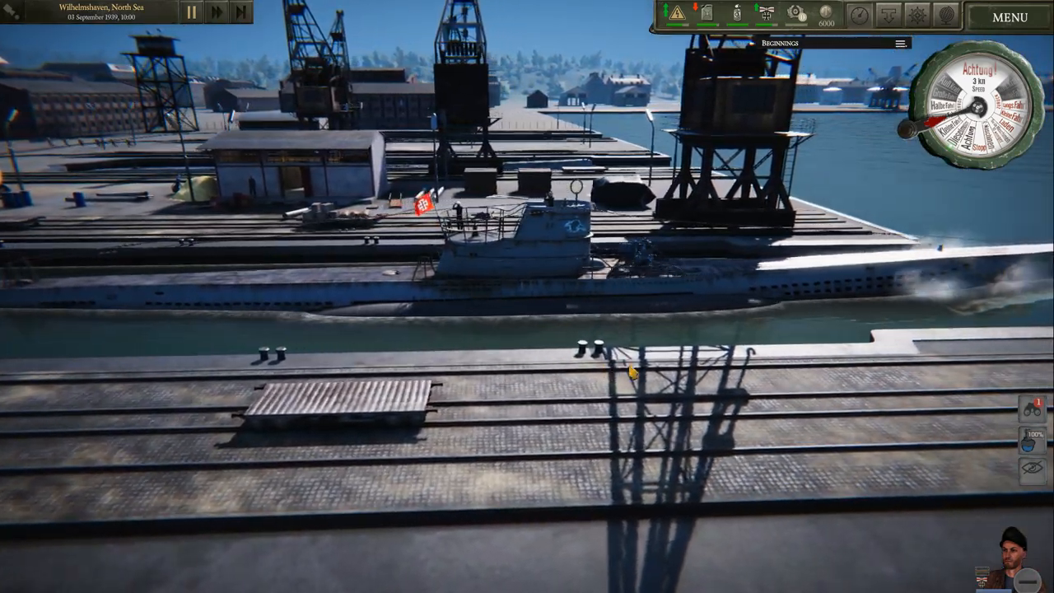
{"action": "left_click", "coordinate": [215, 13]}
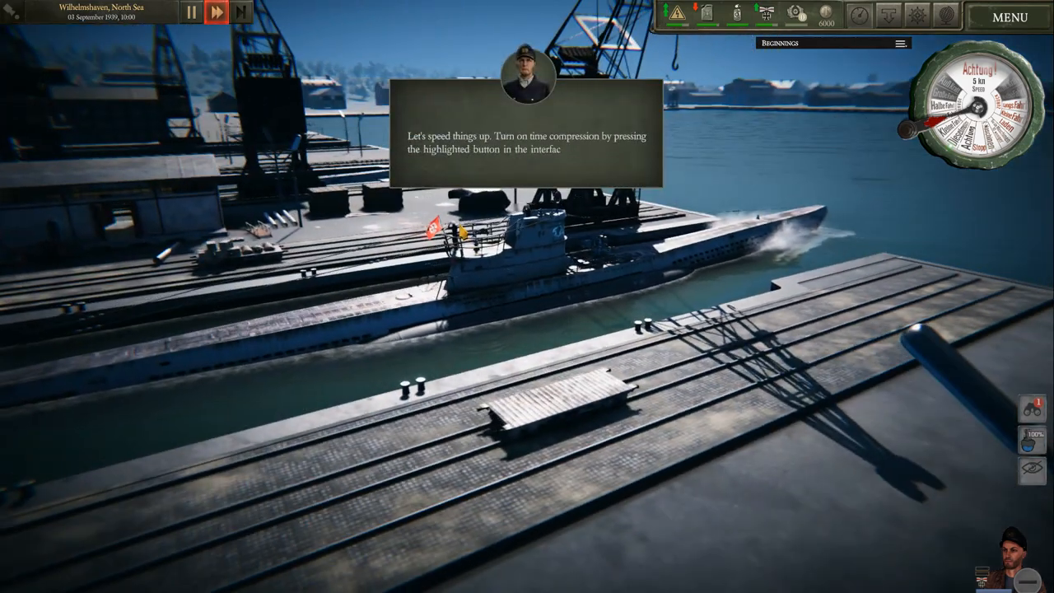
{"action": "left_click", "coordinate": [218, 12]}
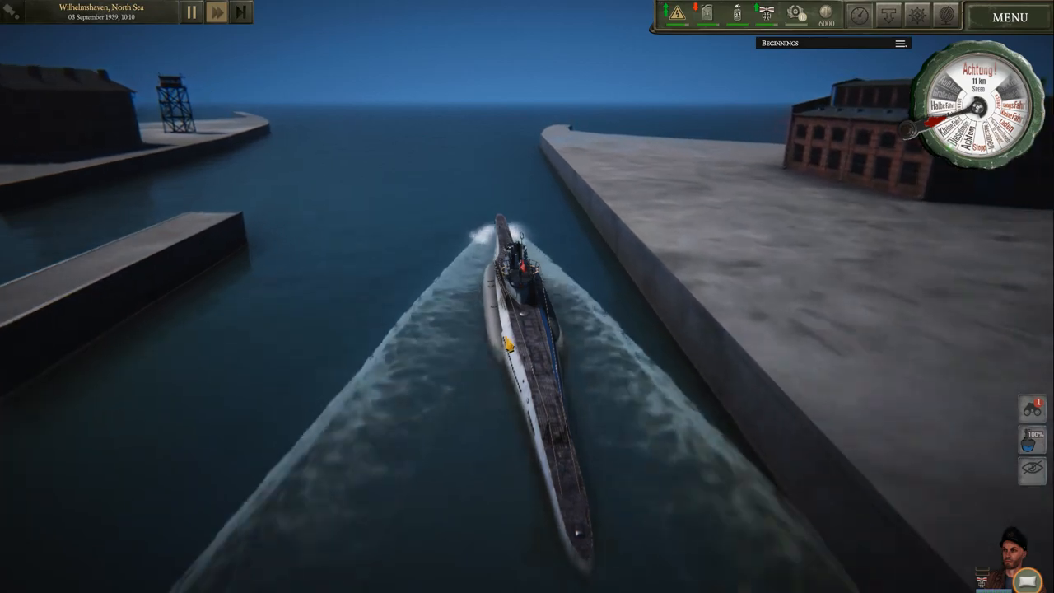
{"action": "left_click", "coordinate": [241, 13]}
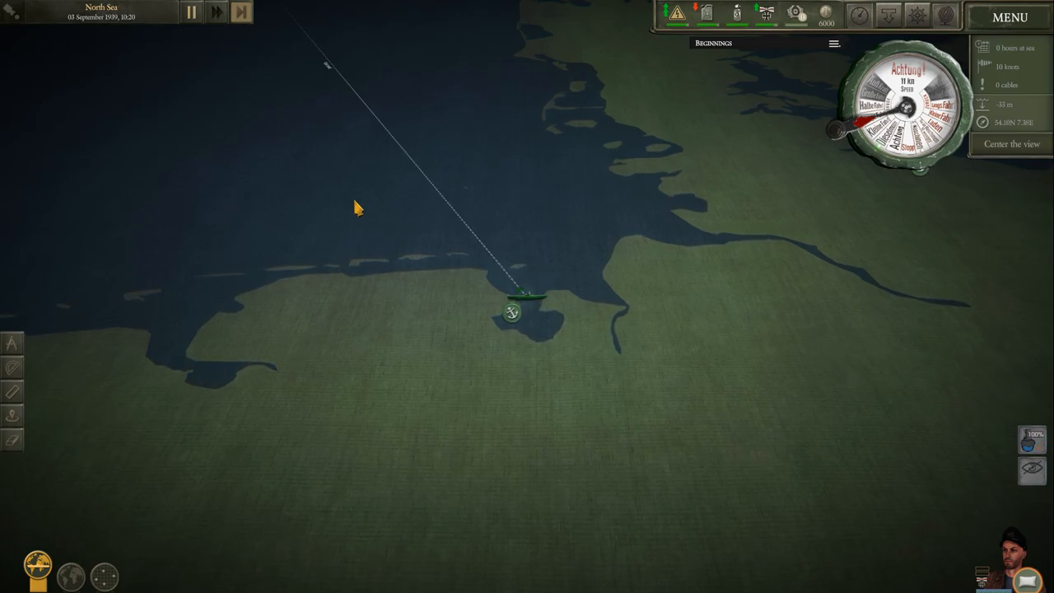
{"action": "left_click", "coordinate": [241, 12]}
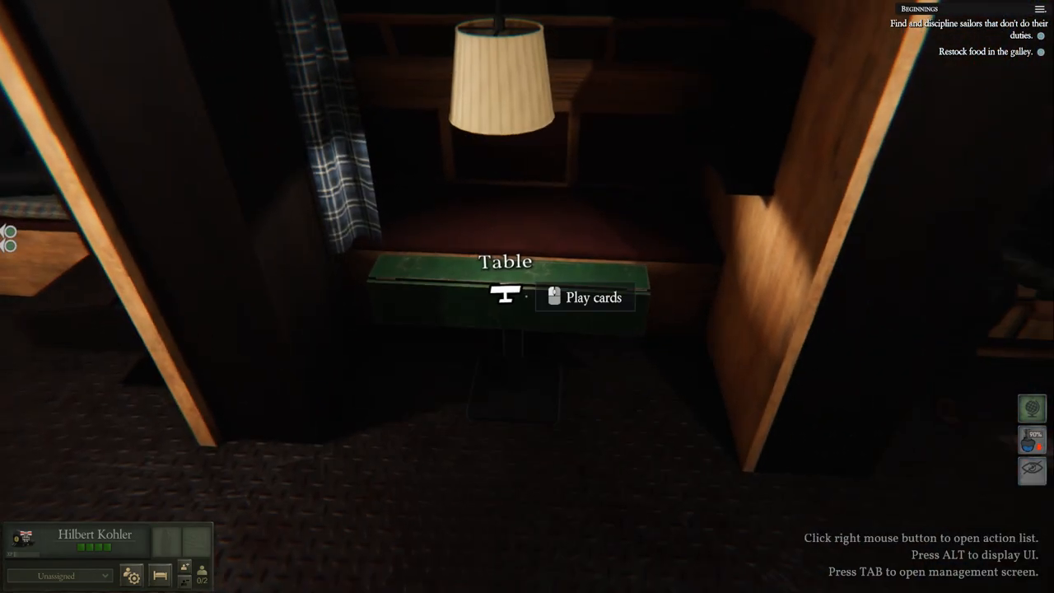
Step: Walk in first person from the crew bunks to the galley
{"action": "left_click", "coordinate": [585, 296]}
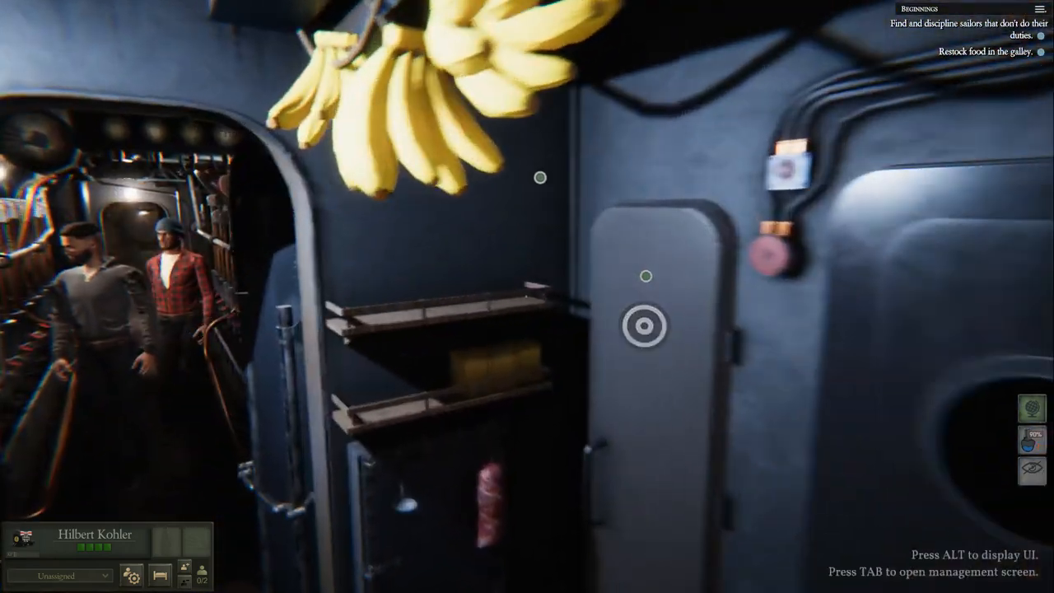
Step: Move exotic fruits from the storage room into the galley in the inventory and exit
{"action": "key", "text": "tab"}
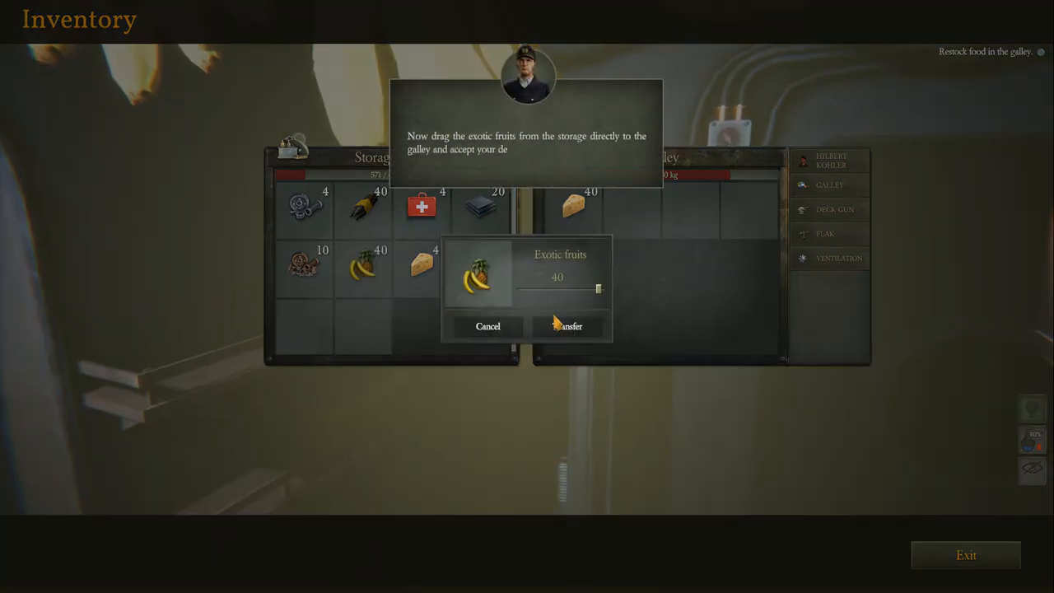
{"action": "left_click", "coordinate": [570, 326]}
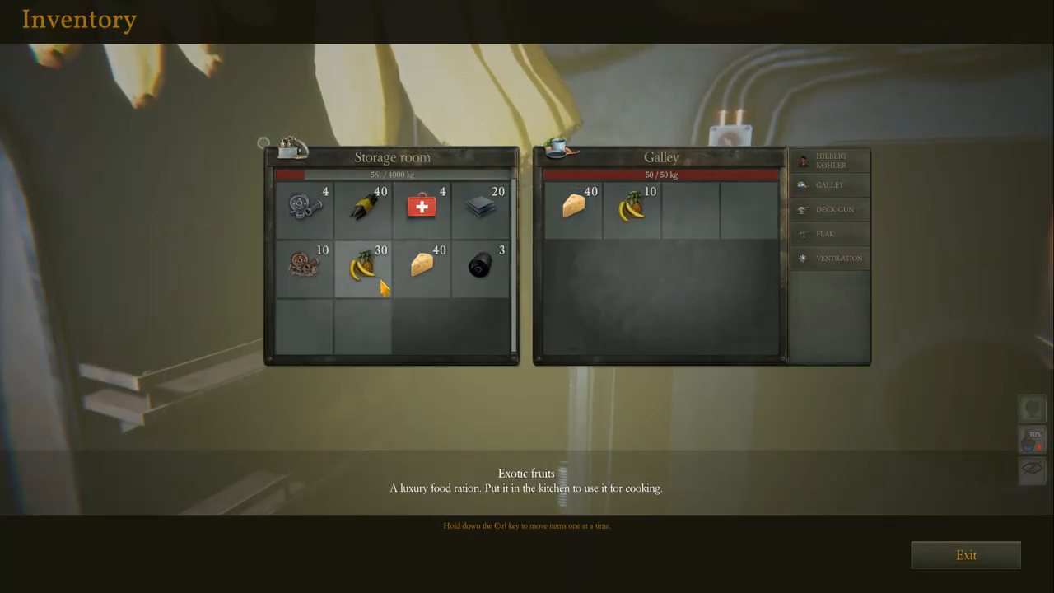
{"action": "left_click_drag", "start_coordinate": [353, 262], "coordinate": [723, 206]}
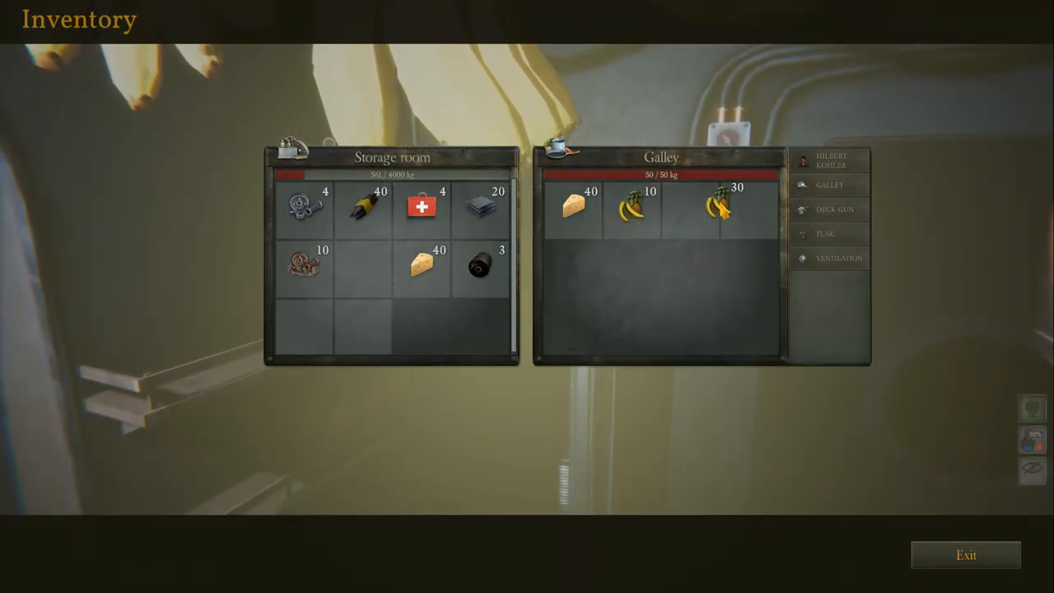
{"action": "left_click_drag", "start_coordinate": [722, 206], "coordinate": [361, 267]}
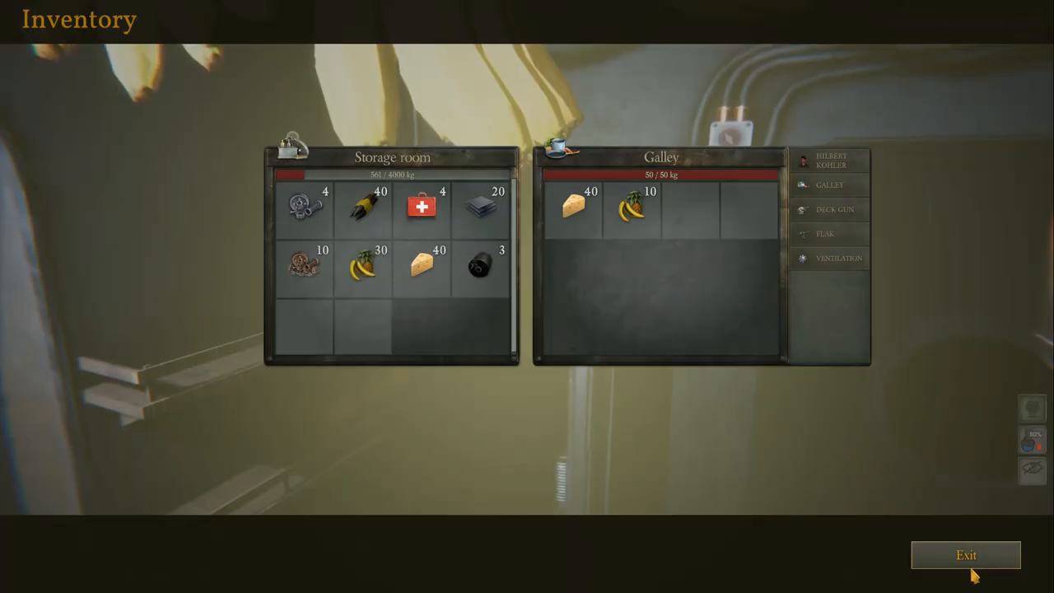
{"action": "left_click", "coordinate": [965, 554]}
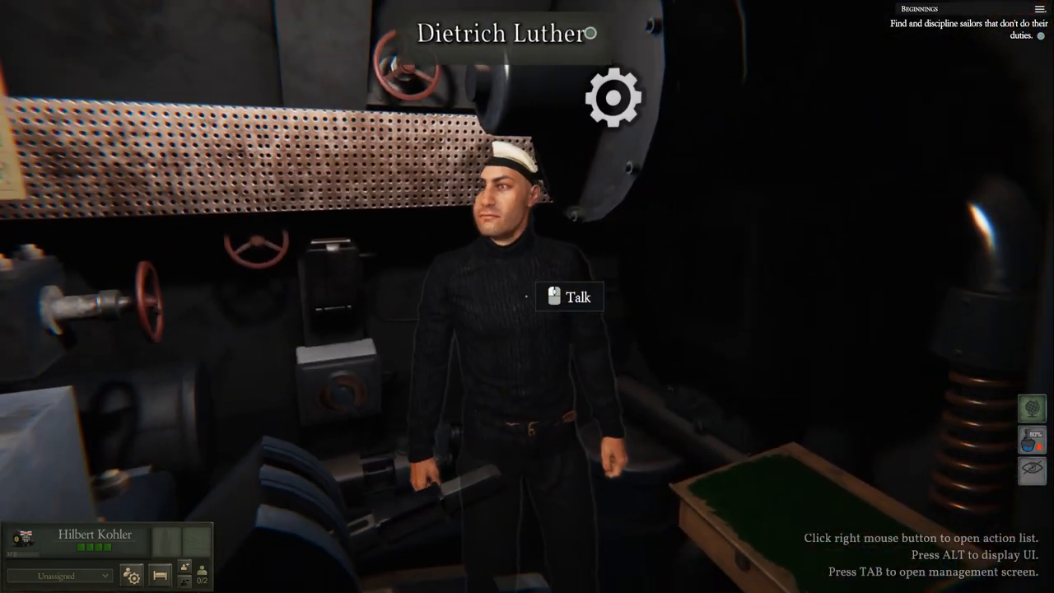
Step: Confront the sleeping sailor and assign toilet cleaning as punishment
{"action": "left_click", "coordinate": [569, 296]}
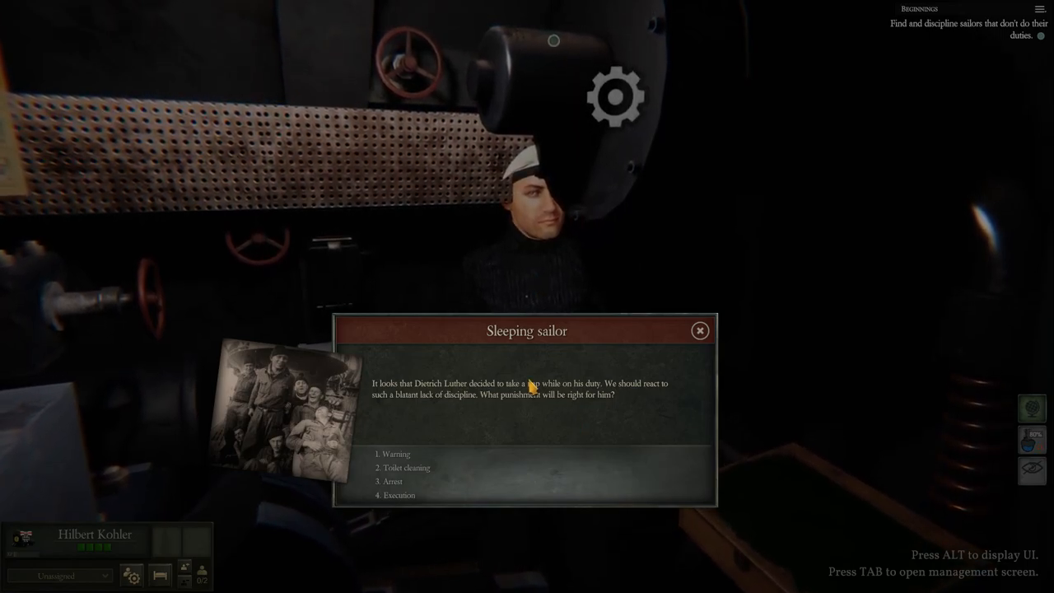
{"action": "mouse_move", "coordinate": [395, 455]}
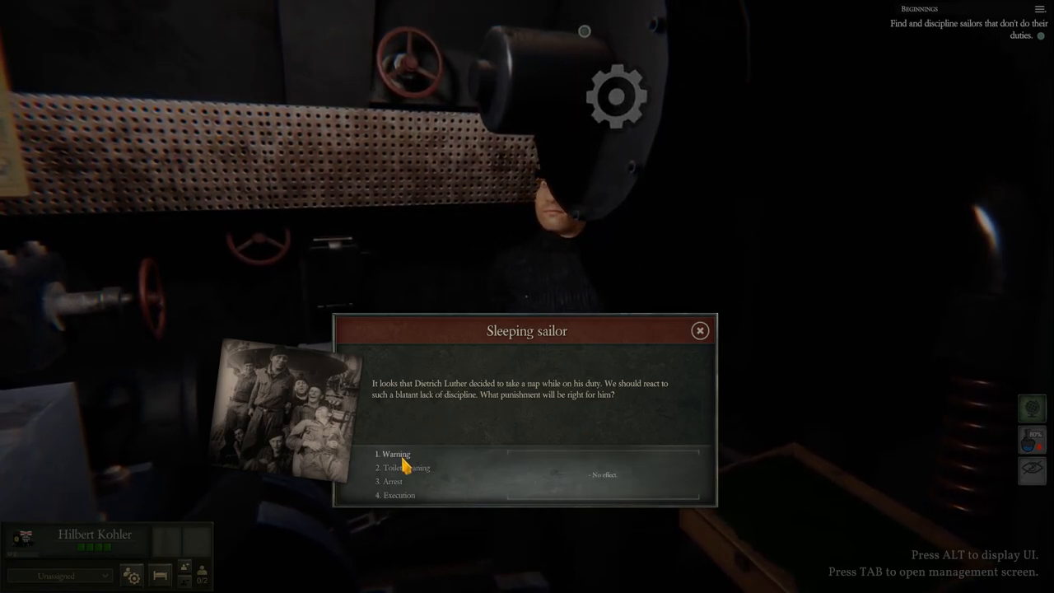
{"action": "mouse_move", "coordinate": [392, 481]}
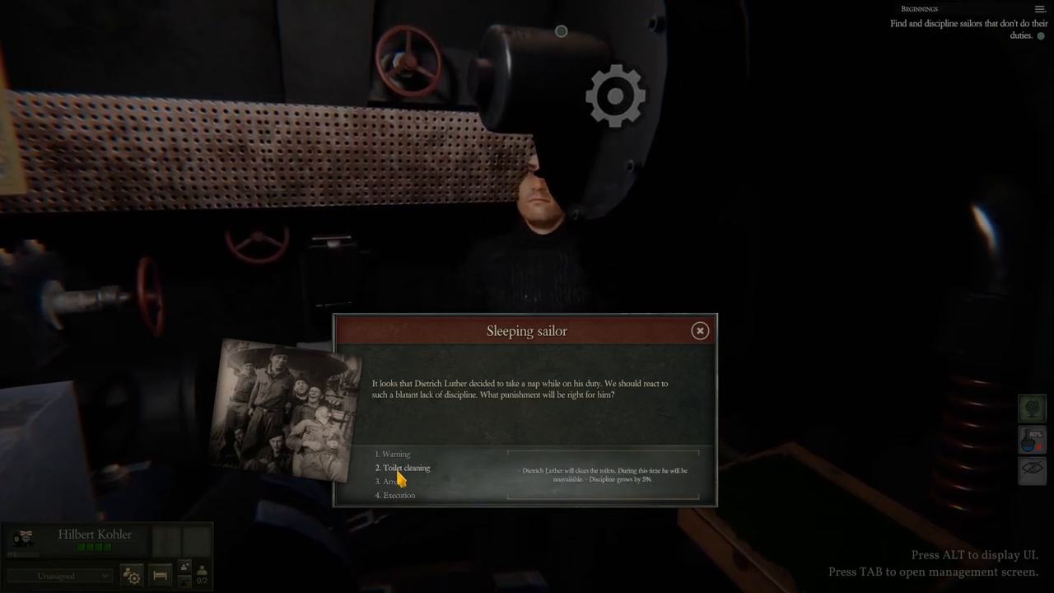
{"action": "left_click", "coordinate": [405, 467]}
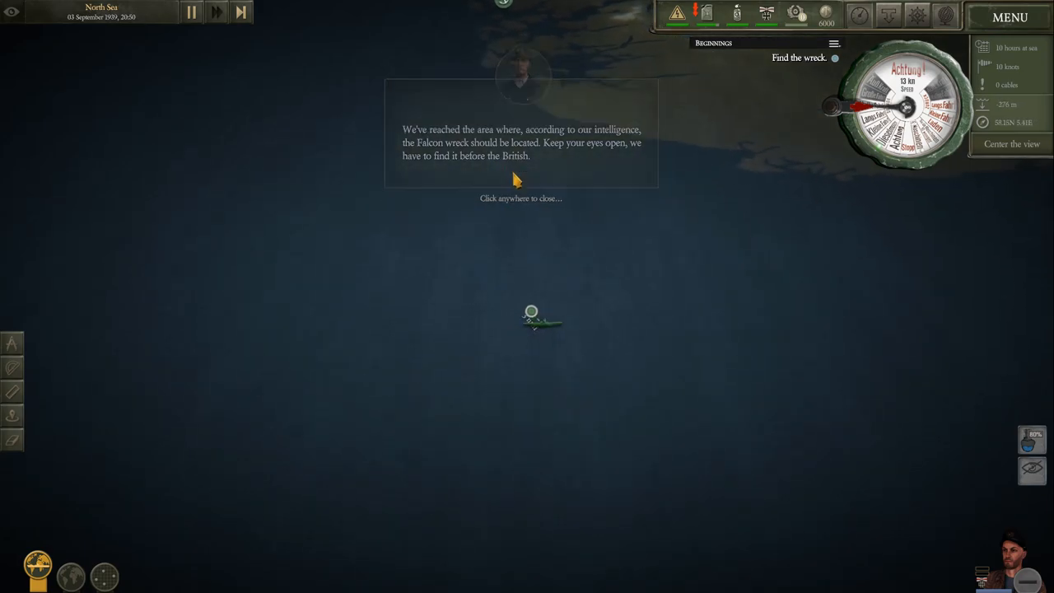
Step: Dismiss the Falcon wreck search area arrival message
{"action": "left_click", "coordinate": [514, 178]}
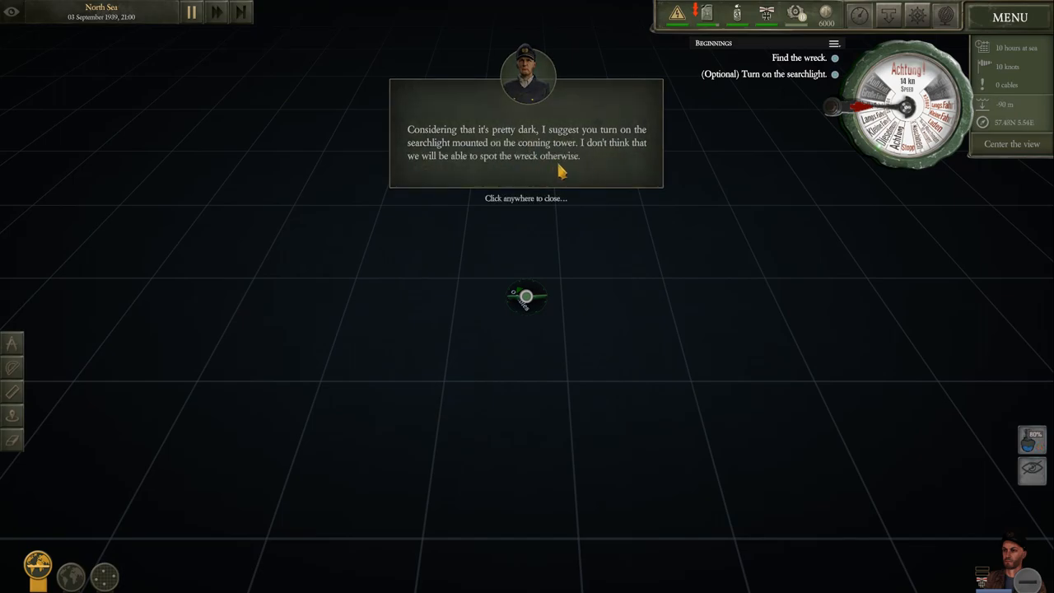
{"action": "mouse_move", "coordinate": [600, 170]}
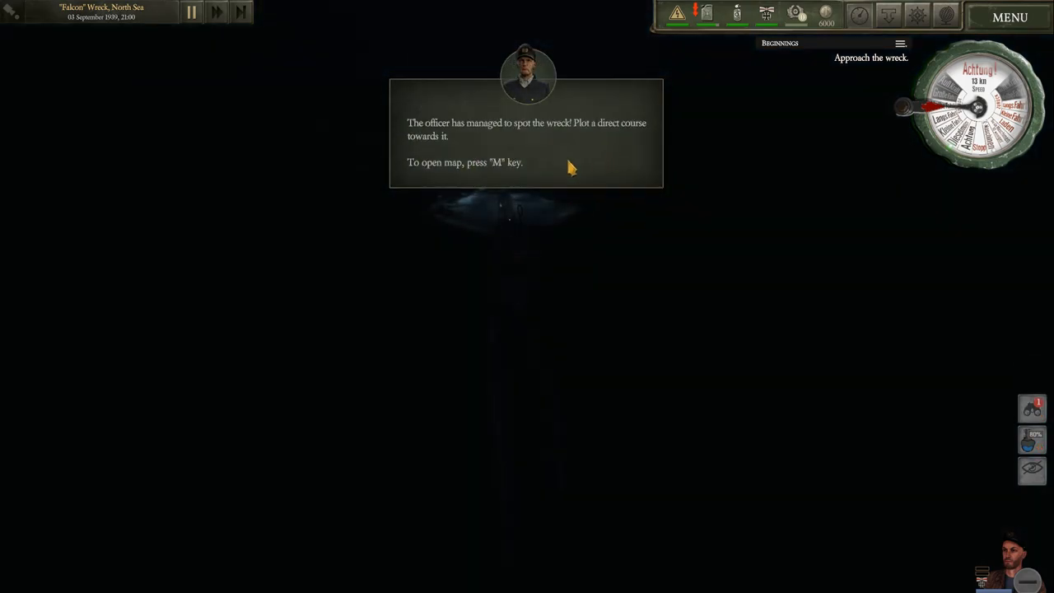
Step: Plot a course to the Falcon wreck on the map and wait for arrival
{"action": "key", "text": "m"}
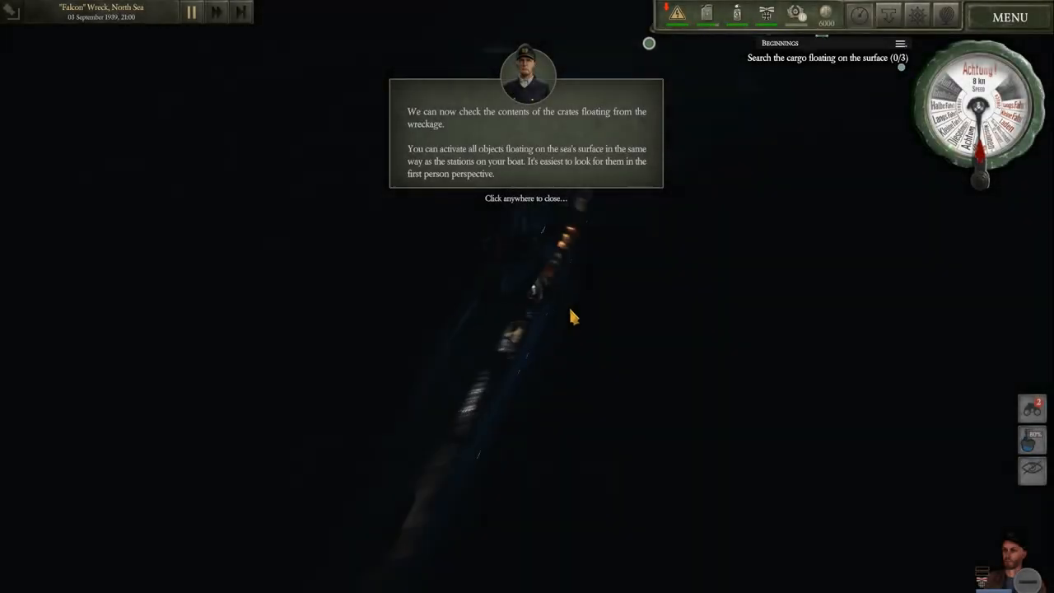
Step: Climb down to the deck and open the floating wooden chest of 12 pork rations
{"action": "left_click", "coordinate": [573, 316]}
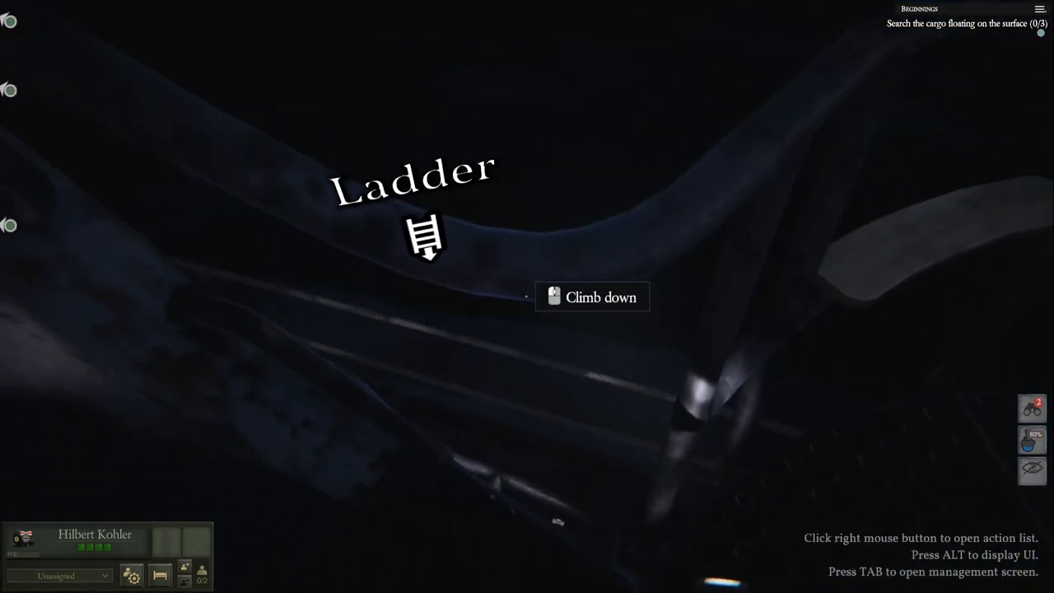
{"action": "left_click", "coordinate": [427, 239]}
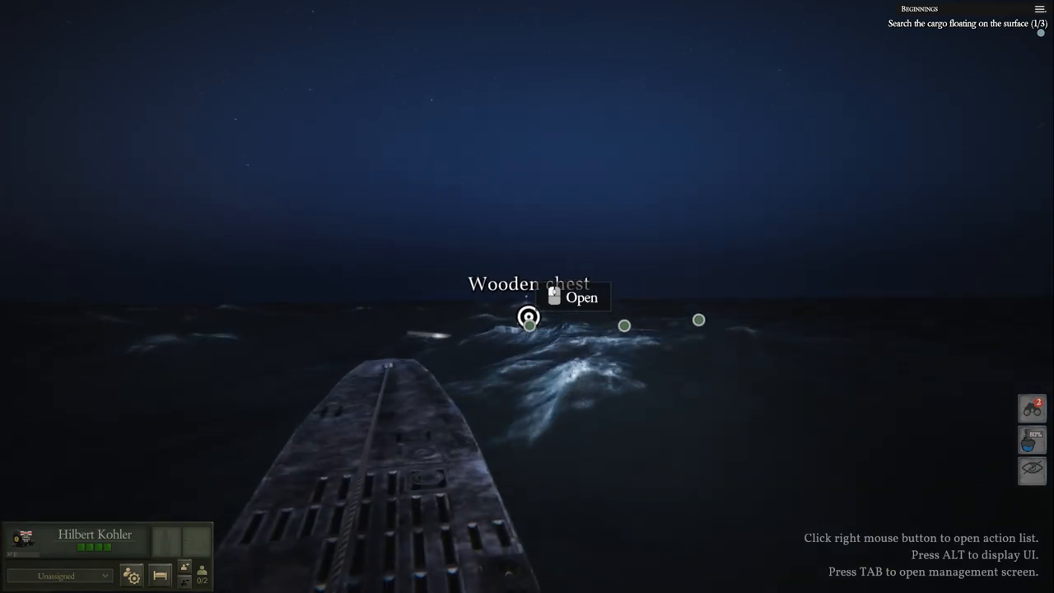
{"action": "left_click", "coordinate": [581, 297]}
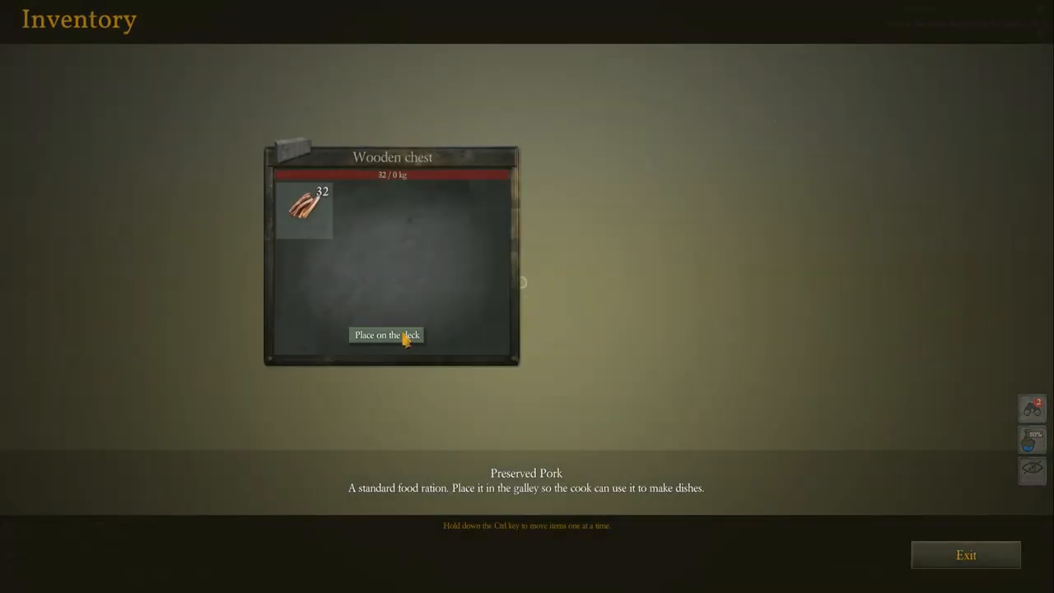
{"action": "left_click", "coordinate": [965, 553]}
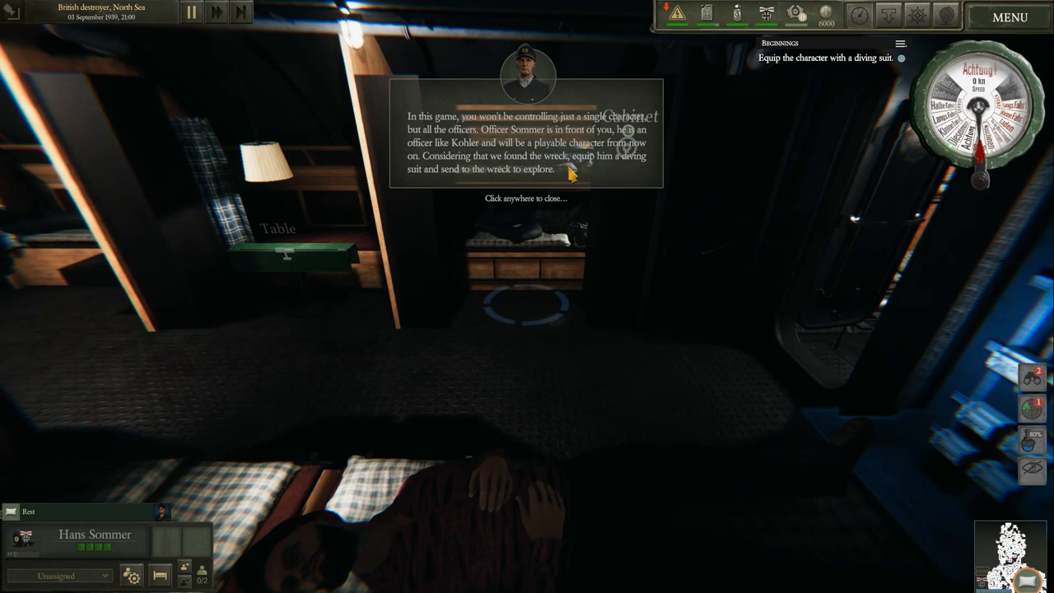
{"action": "mouse_move", "coordinate": [566, 382]}
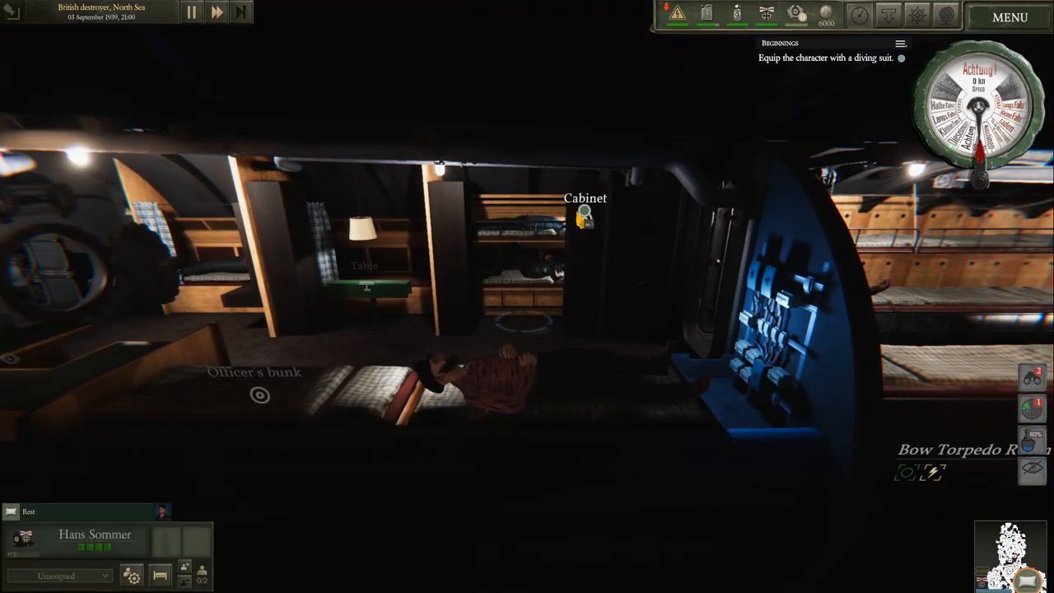
Step: Give the diving suit from the officers' quarters cabinet to Hans Sommer and confirm
{"action": "left_click", "coordinate": [584, 214]}
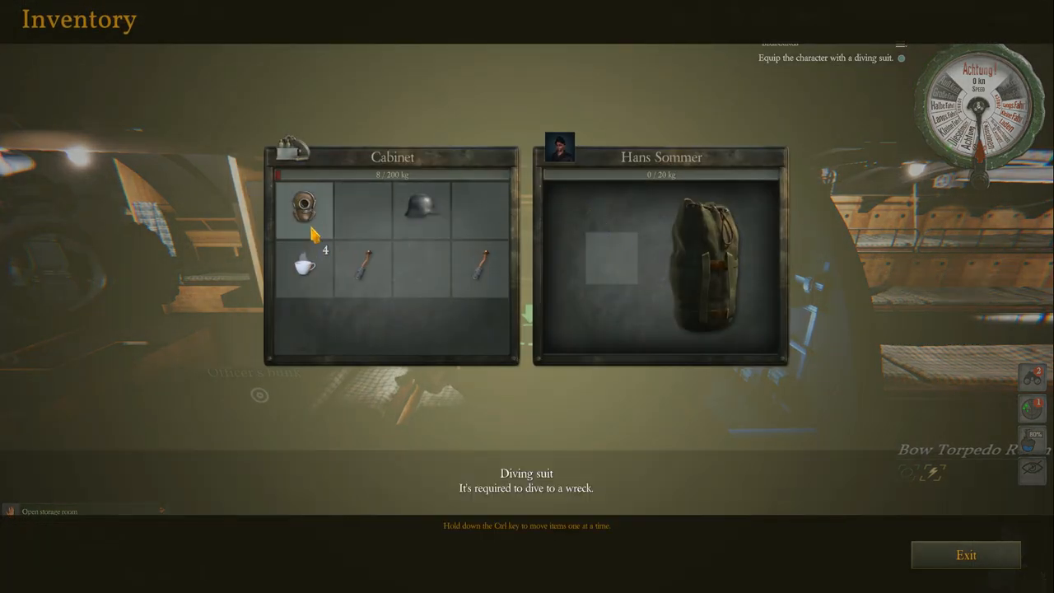
{"action": "left_click_drag", "start_coordinate": [303, 208], "coordinate": [613, 257]}
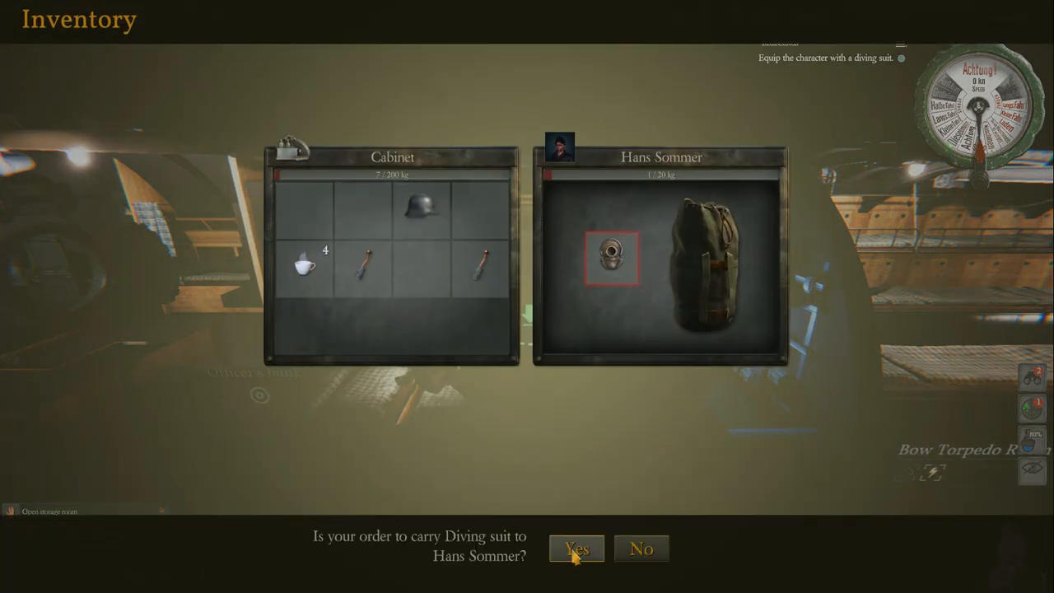
{"action": "left_click", "coordinate": [577, 549]}
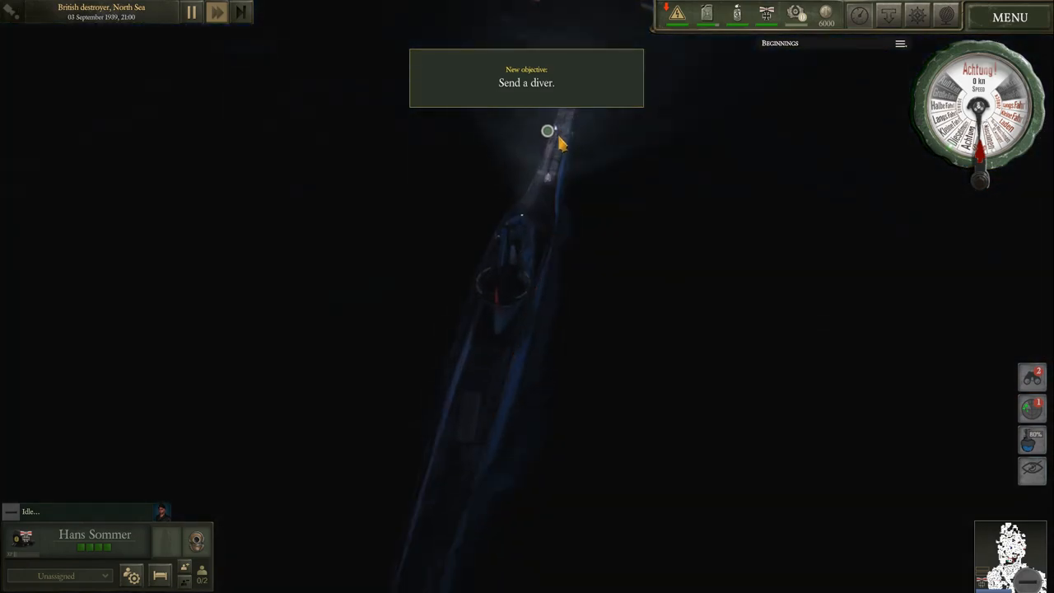
Step: Send the diver to the Falcon wreck and pull up the large wooden box
{"action": "left_click", "coordinate": [547, 131]}
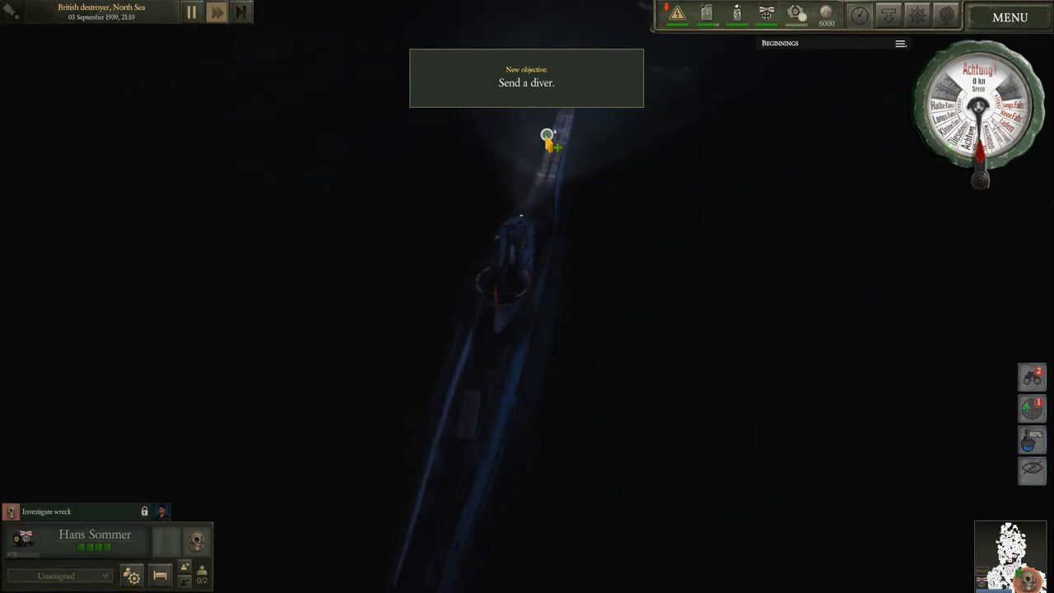
{"action": "left_click", "coordinate": [549, 137]}
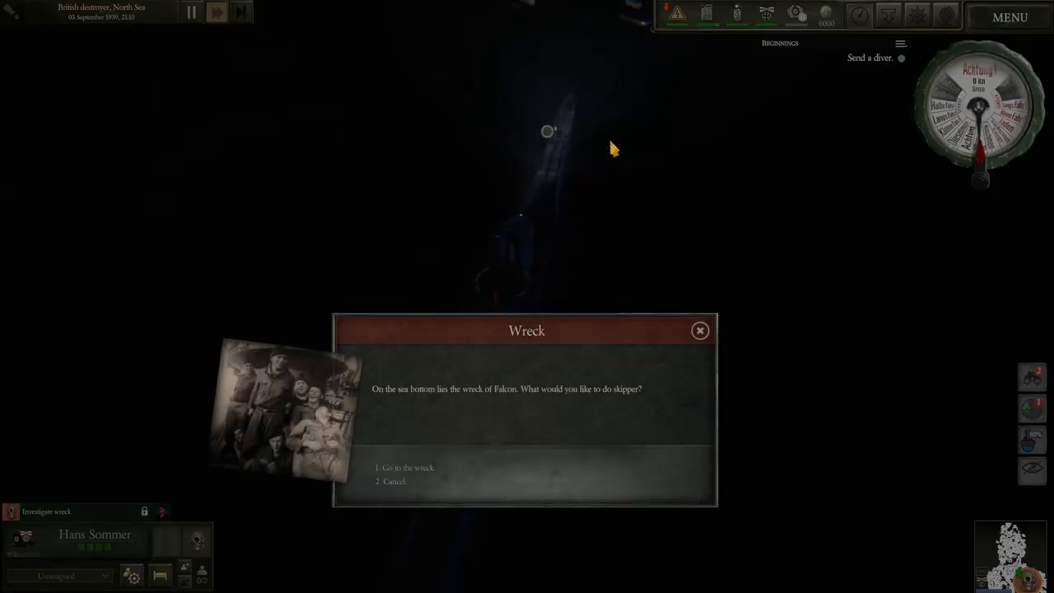
{"action": "mouse_move", "coordinate": [676, 412]}
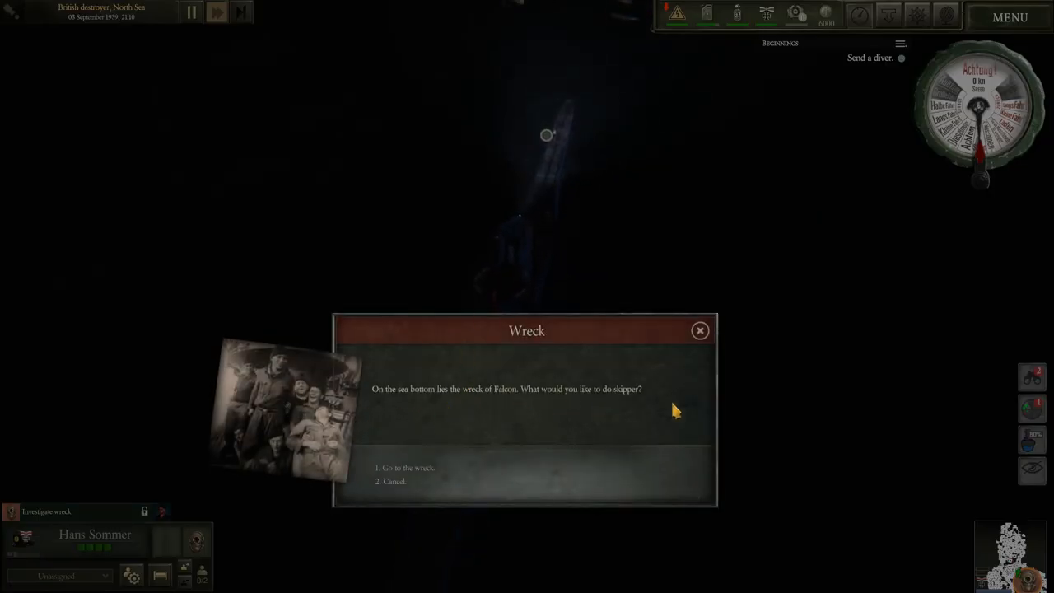
{"action": "left_click", "coordinate": [408, 467]}
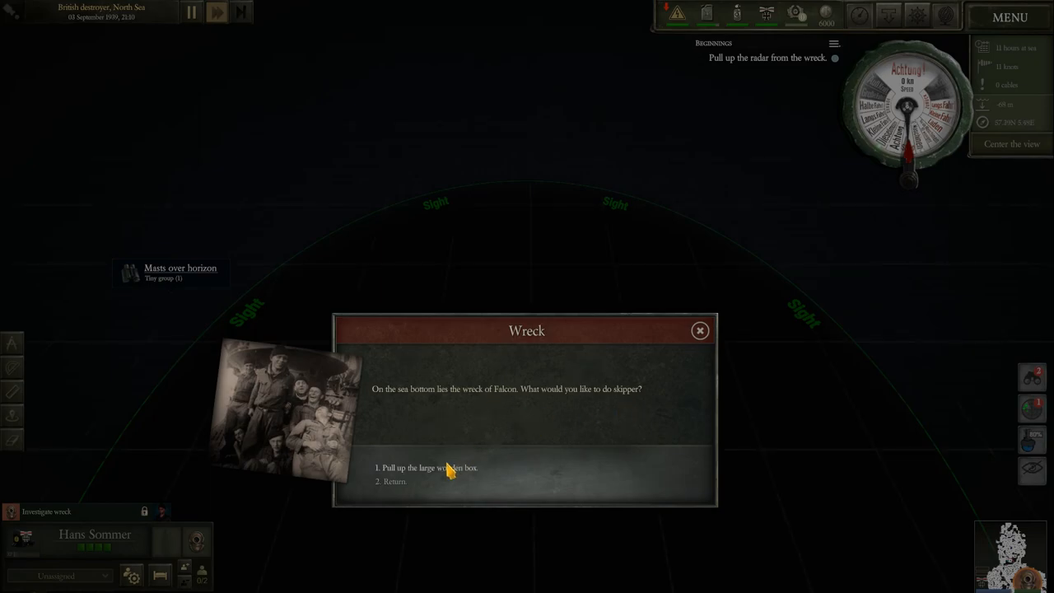
{"action": "left_click", "coordinate": [429, 468]}
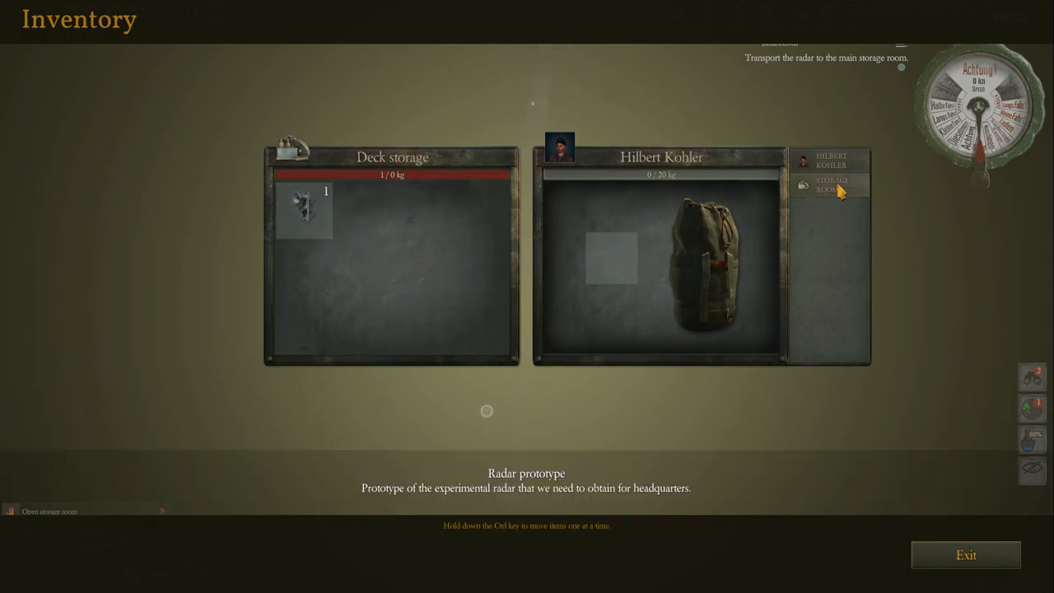
Step: Move the radar prototype from deck storage to the storage room and confirm
{"action": "left_click", "coordinate": [832, 185]}
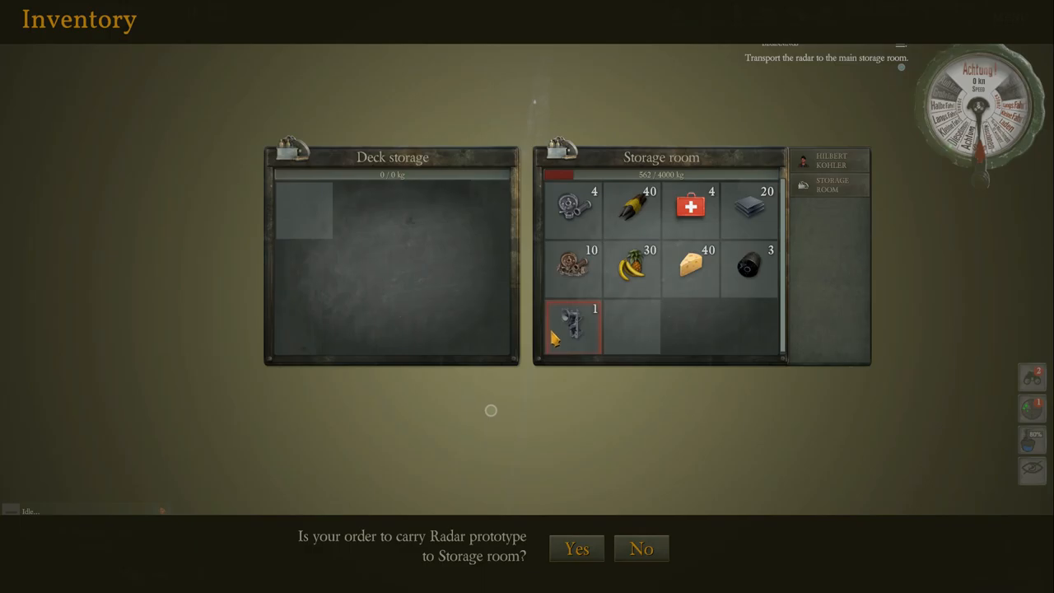
{"action": "left_click", "coordinate": [577, 548]}
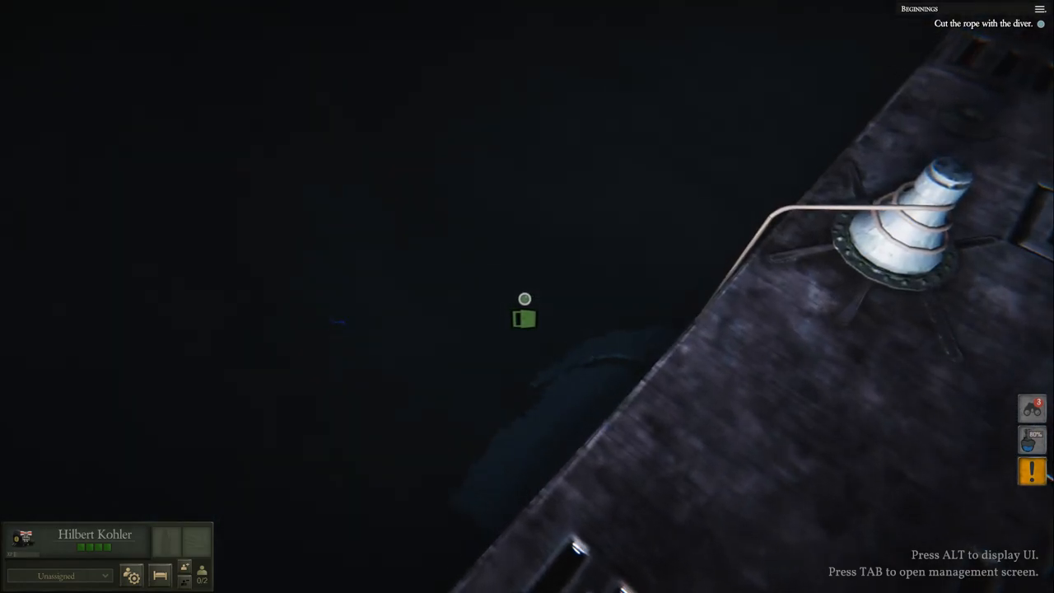
Step: Cut the diver's rope at the deck bollard so the boat can dive
{"action": "left_click", "coordinate": [524, 316]}
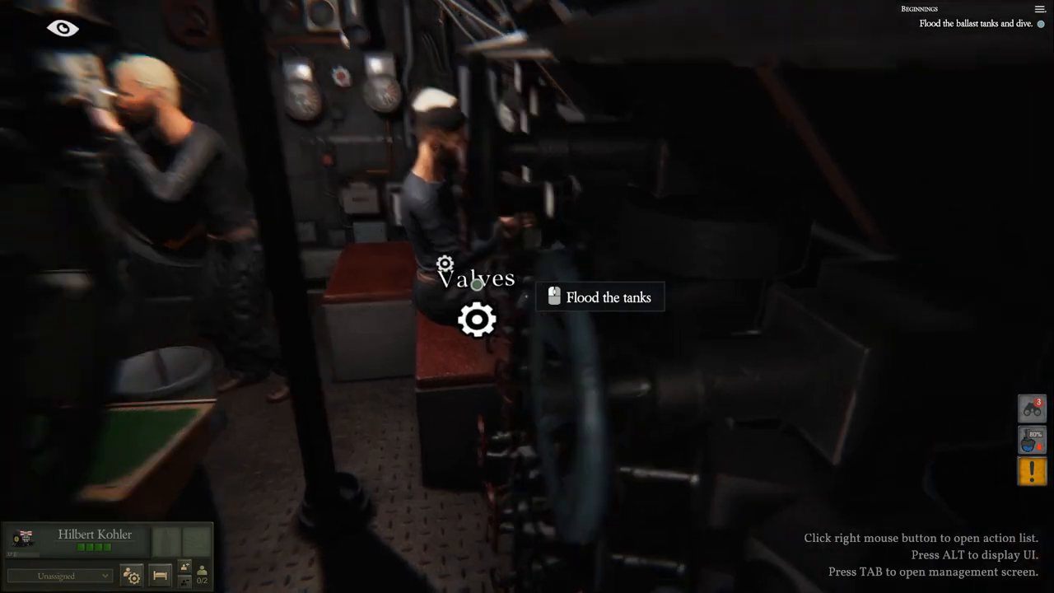
Step: Flood the ballast tanks at the Valves station to begin diving
{"action": "left_click", "coordinate": [599, 297]}
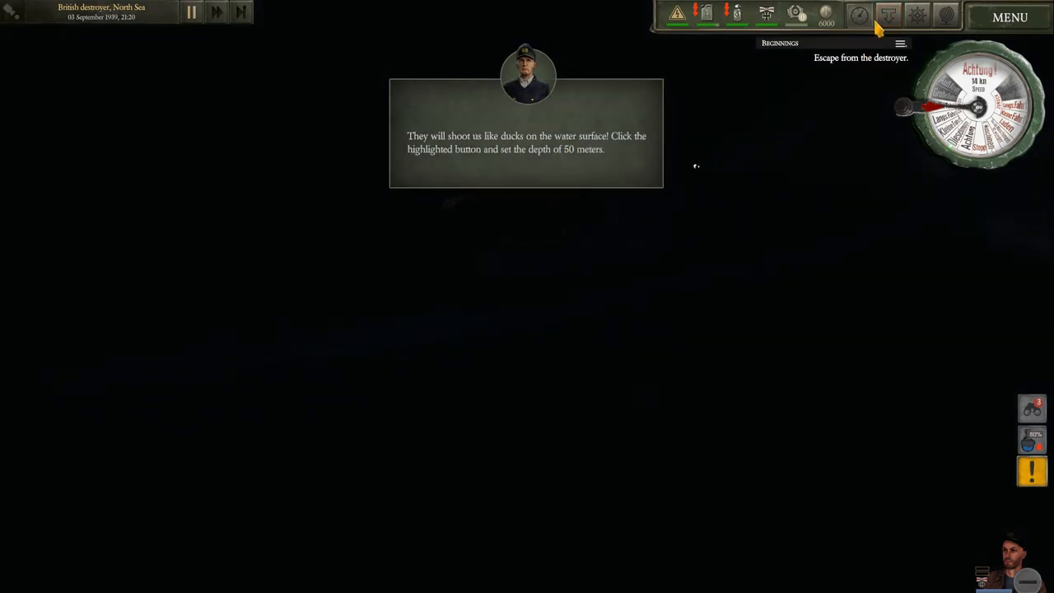
Step: Set a dive depth of 50 meters to escape the British destroyer
{"action": "left_click", "coordinate": [888, 16]}
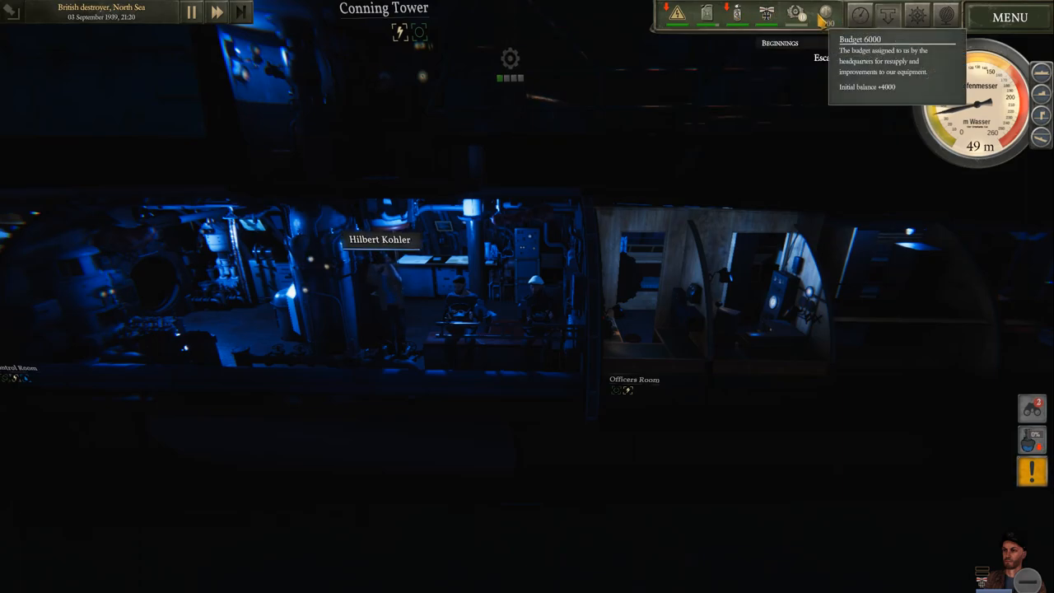
{"action": "mouse_move", "coordinate": [766, 15]}
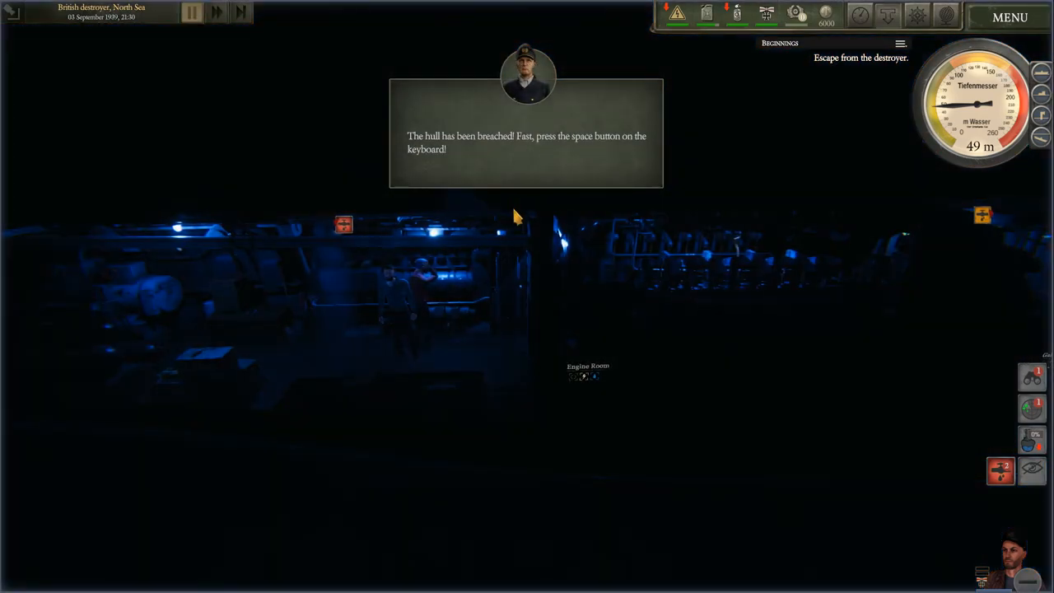
{"action": "key", "text": "space"}
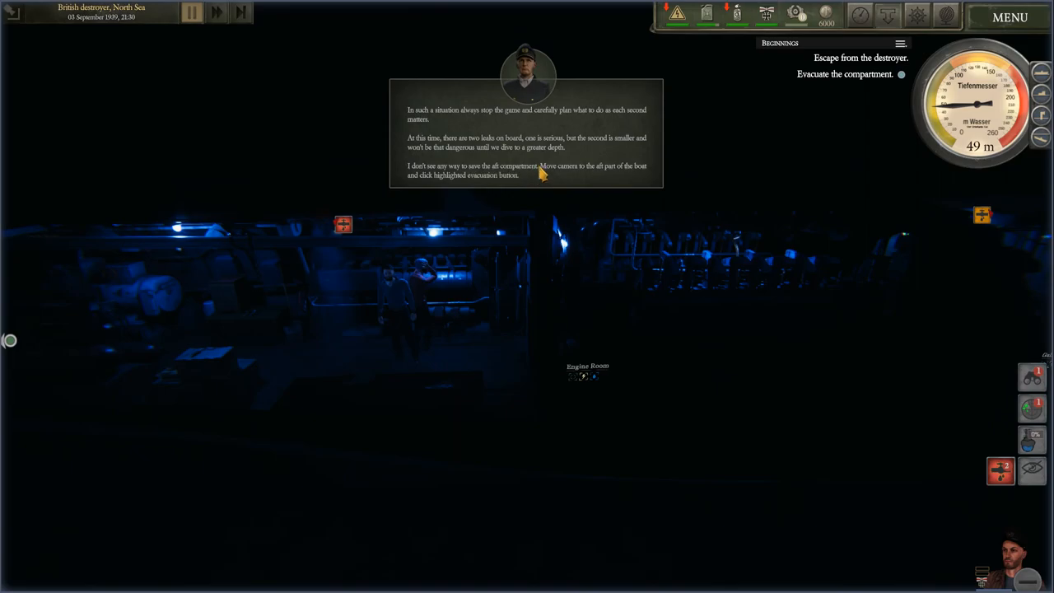
{"action": "mouse_move", "coordinate": [607, 164]}
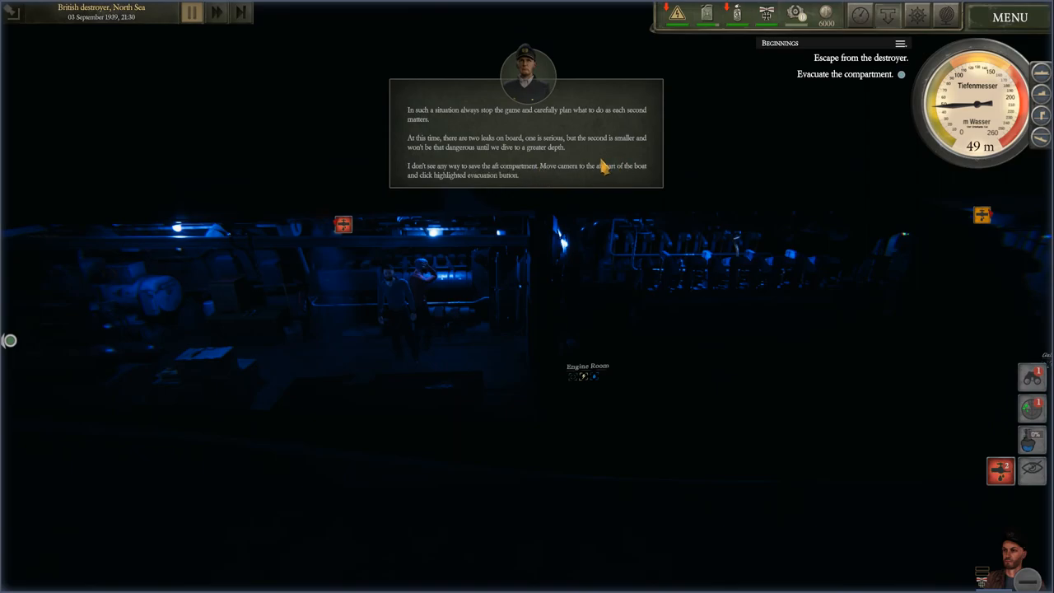
{"action": "mouse_move", "coordinate": [519, 177]}
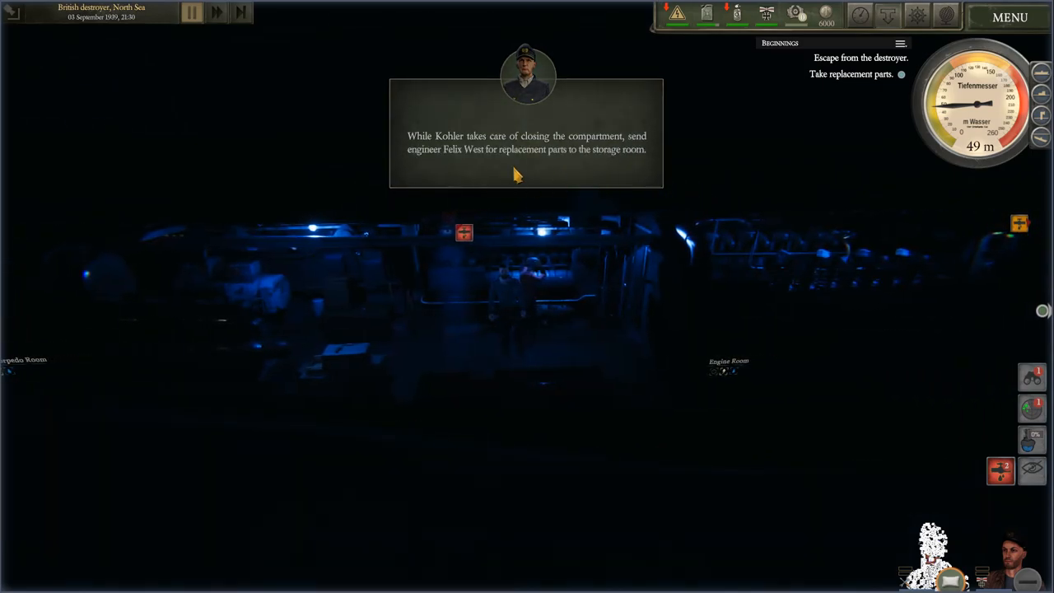
{"action": "mouse_move", "coordinate": [507, 182]}
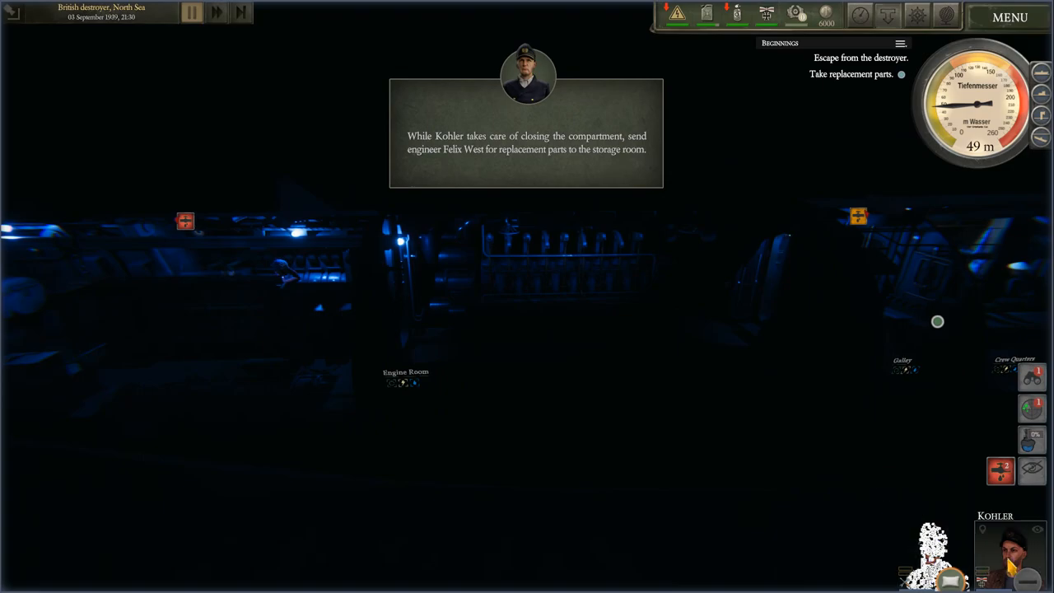
{"action": "left_click", "coordinate": [933, 551]}
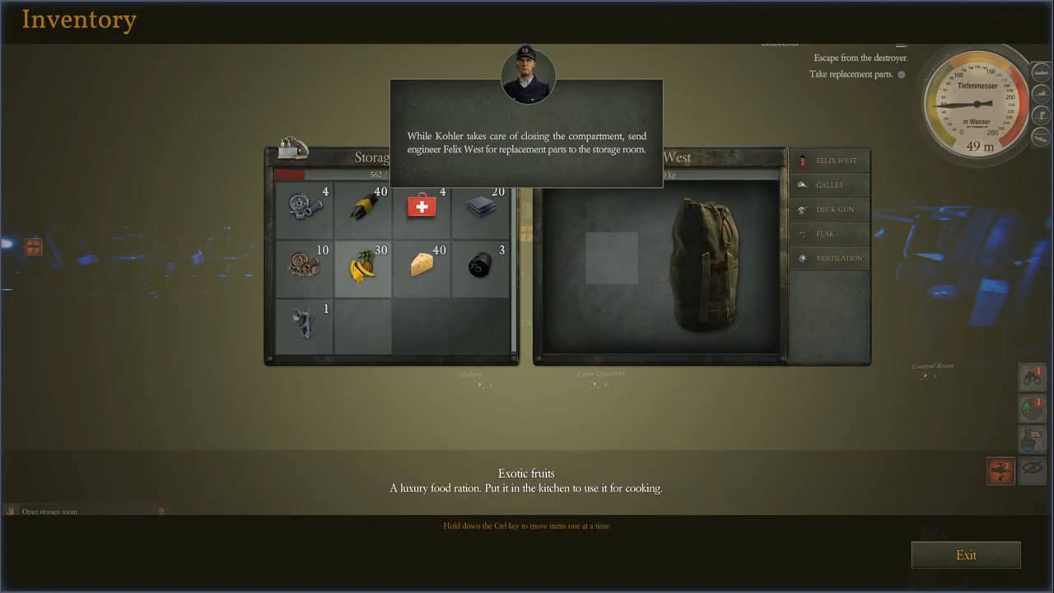
{"action": "left_click_drag", "start_coordinate": [303, 204], "coordinate": [616, 262]}
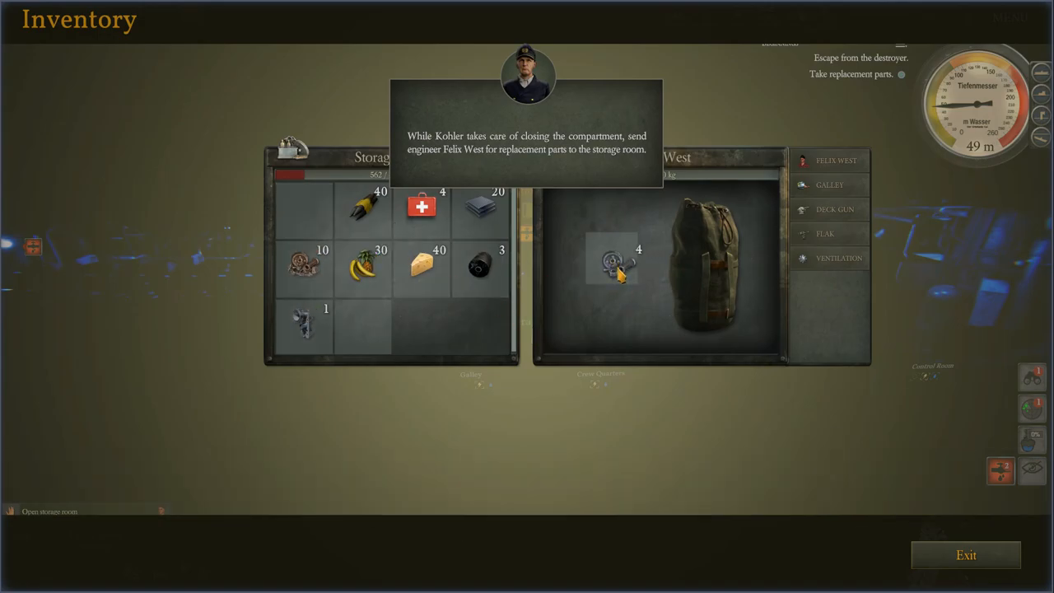
{"action": "left_click", "coordinate": [611, 260]}
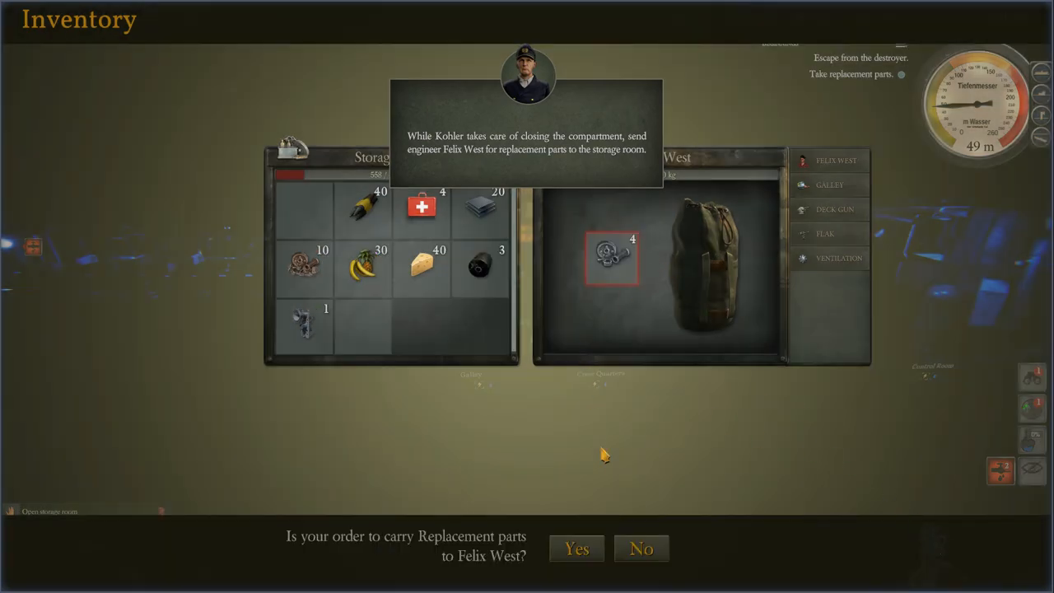
{"action": "left_click", "coordinate": [577, 549]}
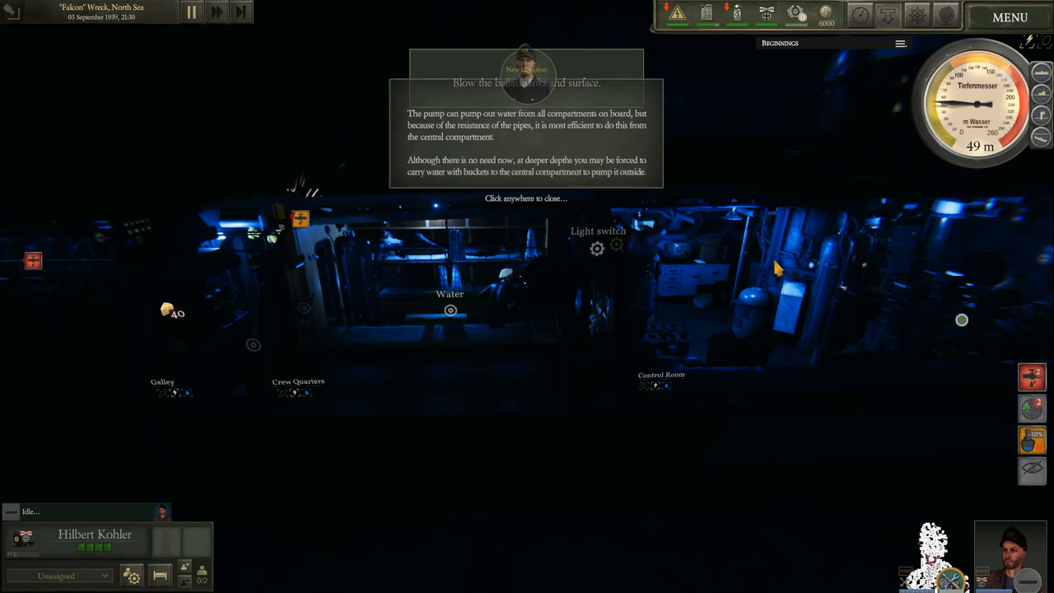
{"action": "mouse_move", "coordinate": [509, 146]}
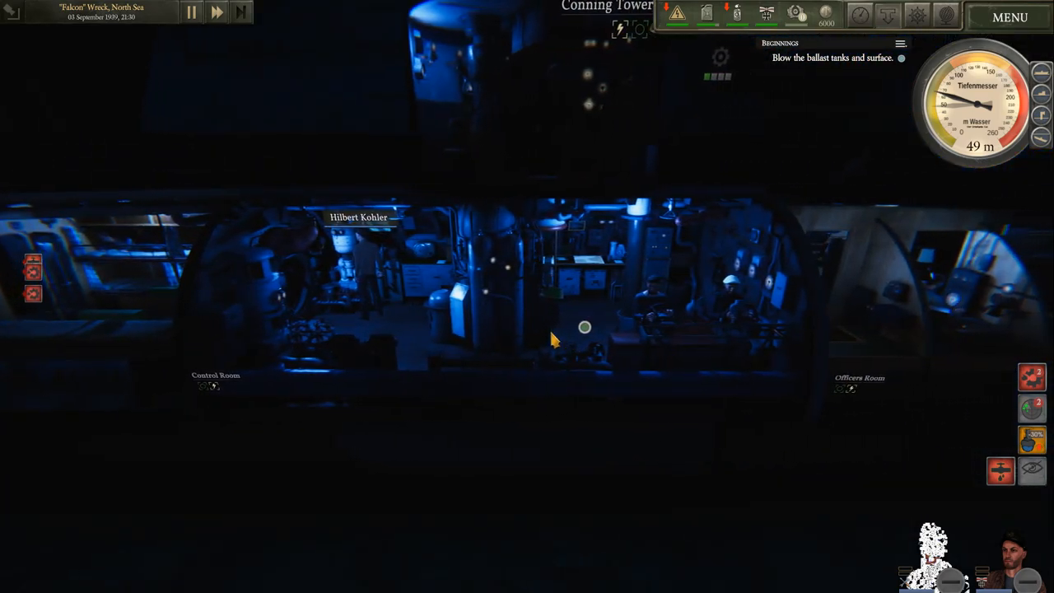
Step: Order the ballast tanks blown at the valves station, rising from 49 m to the surface
{"action": "left_click", "coordinate": [584, 328]}
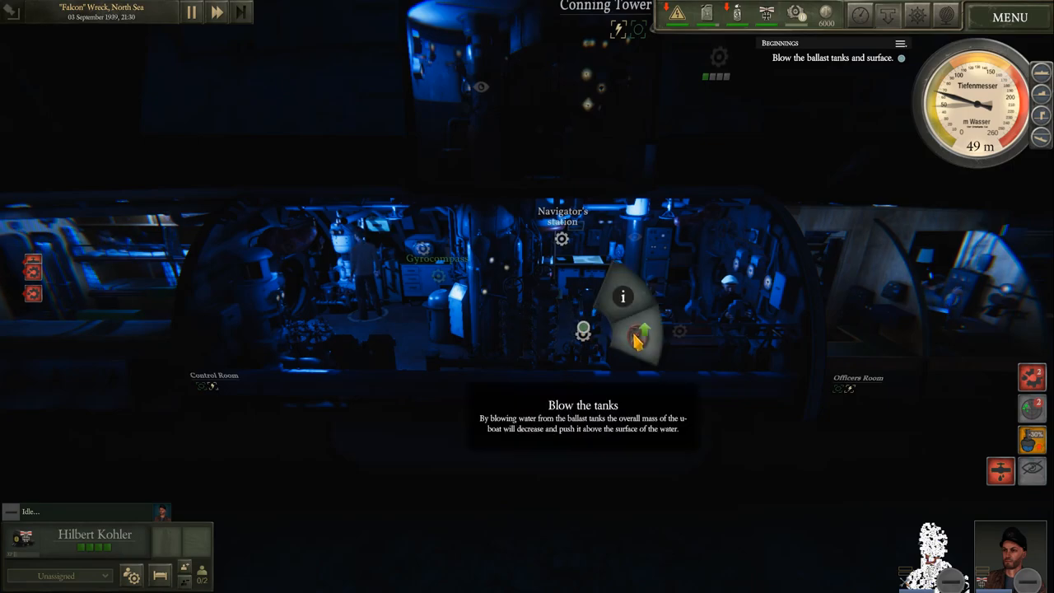
{"action": "left_click", "coordinate": [646, 330]}
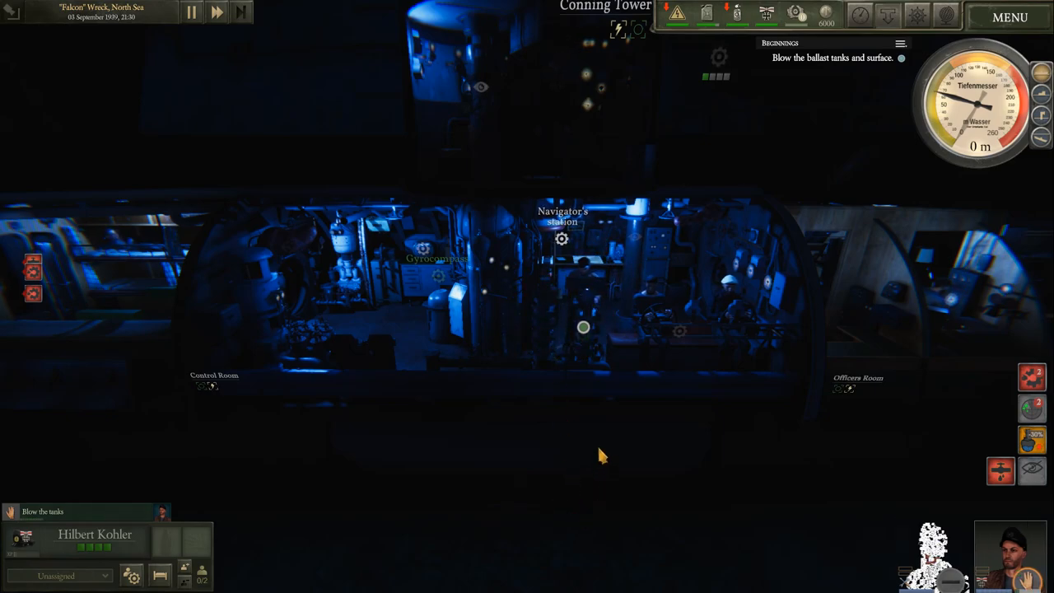
{"action": "mouse_move", "coordinate": [464, 481]}
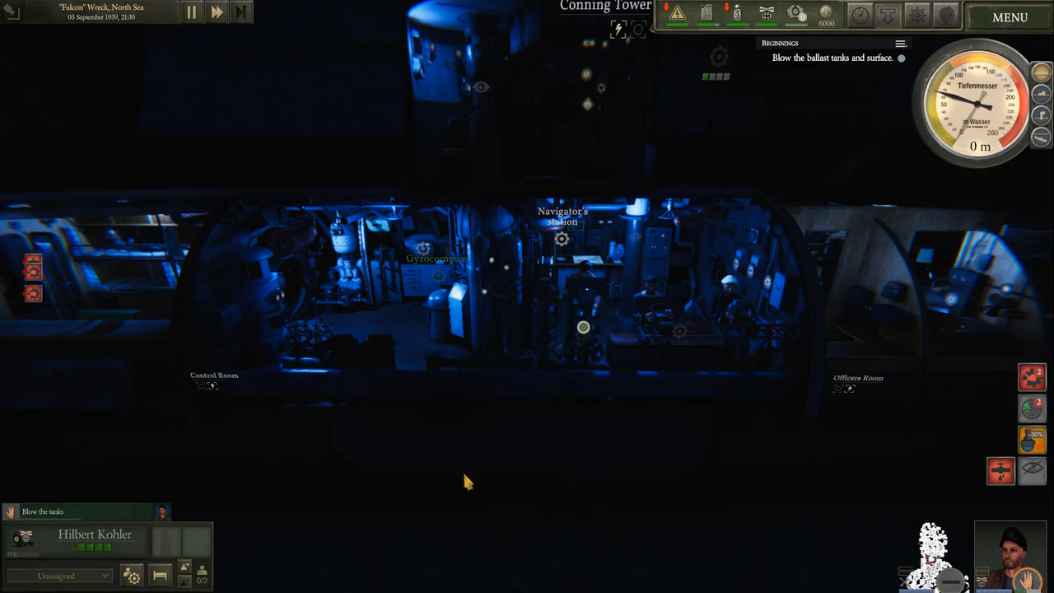
{"action": "mouse_move", "coordinate": [353, 445]}
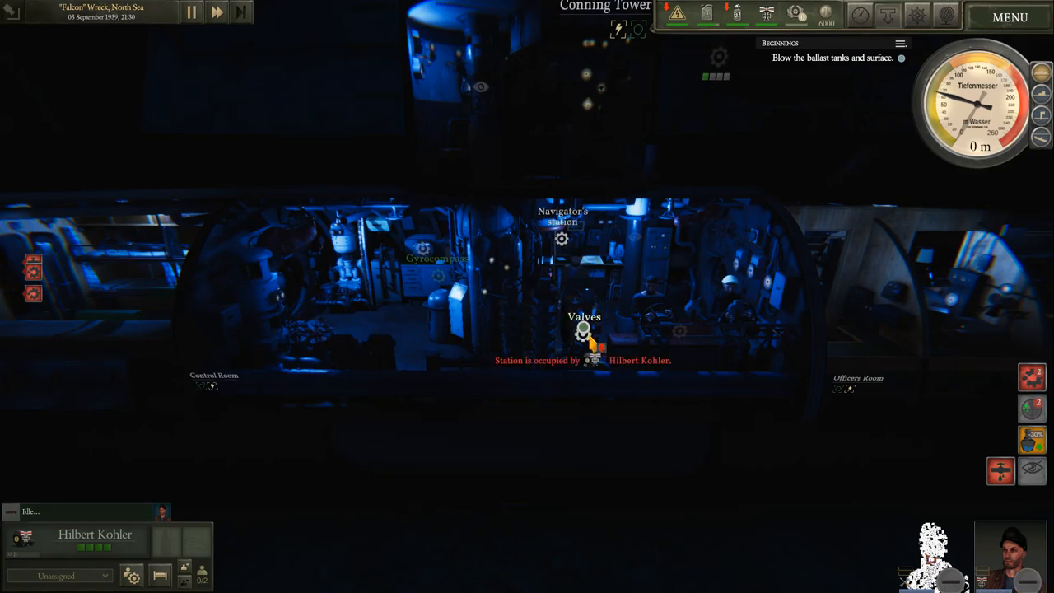
{"action": "mouse_move", "coordinate": [276, 169]}
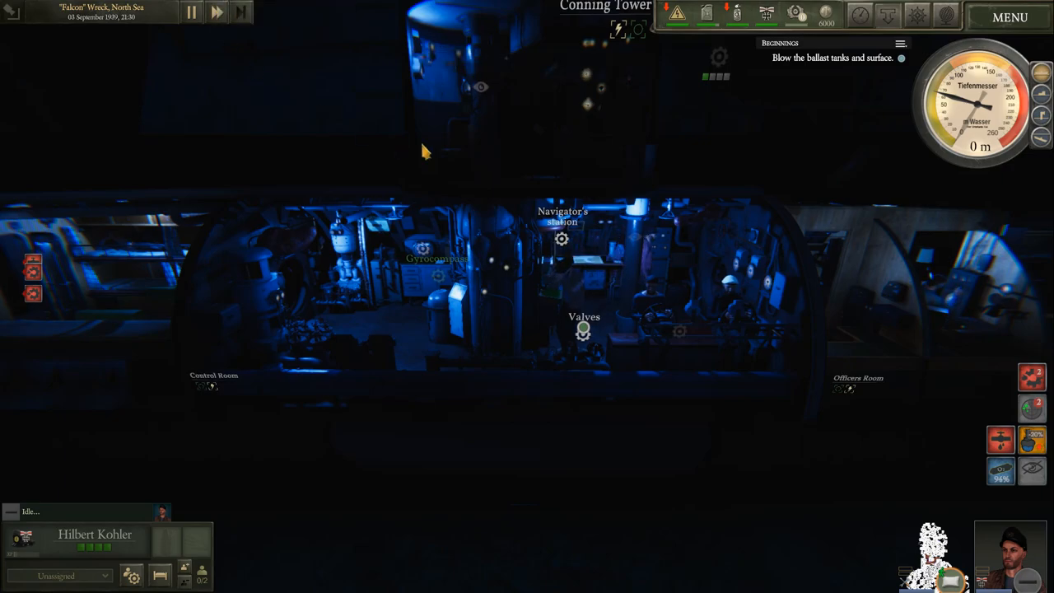
{"action": "mouse_move", "coordinate": [371, 293]}
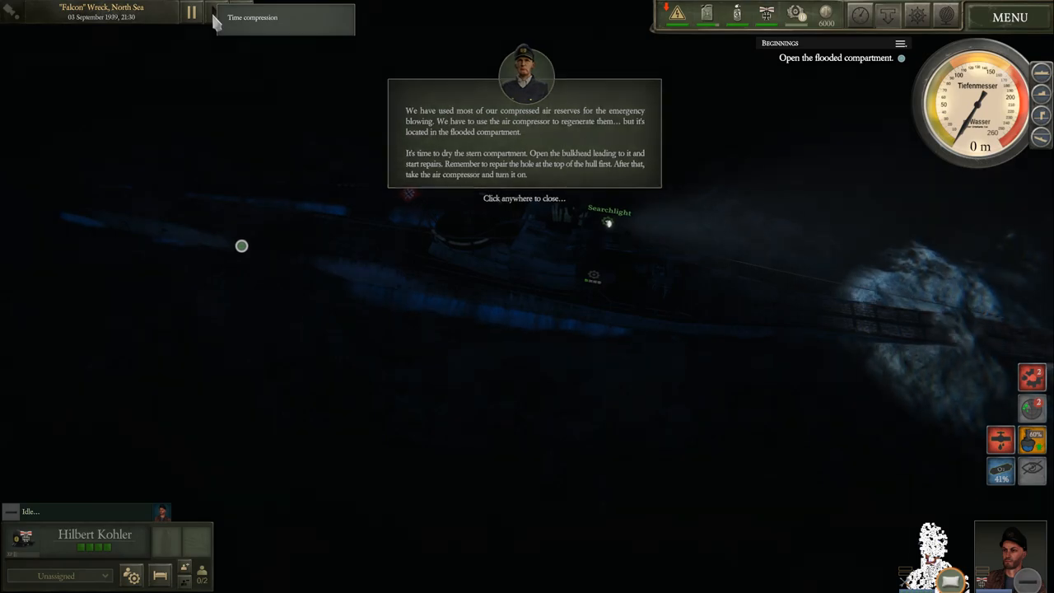
Step: Dismiss the air-compressor tutorial note so the flooded-compartment objective is active
{"action": "left_click", "coordinate": [544, 278]}
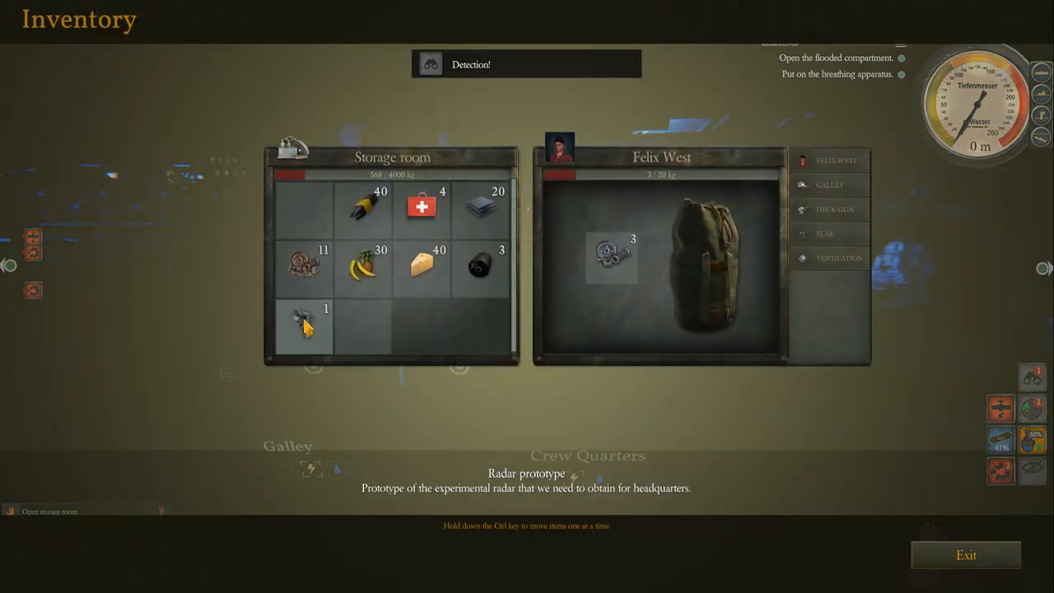
{"action": "mouse_move", "coordinate": [491, 267]}
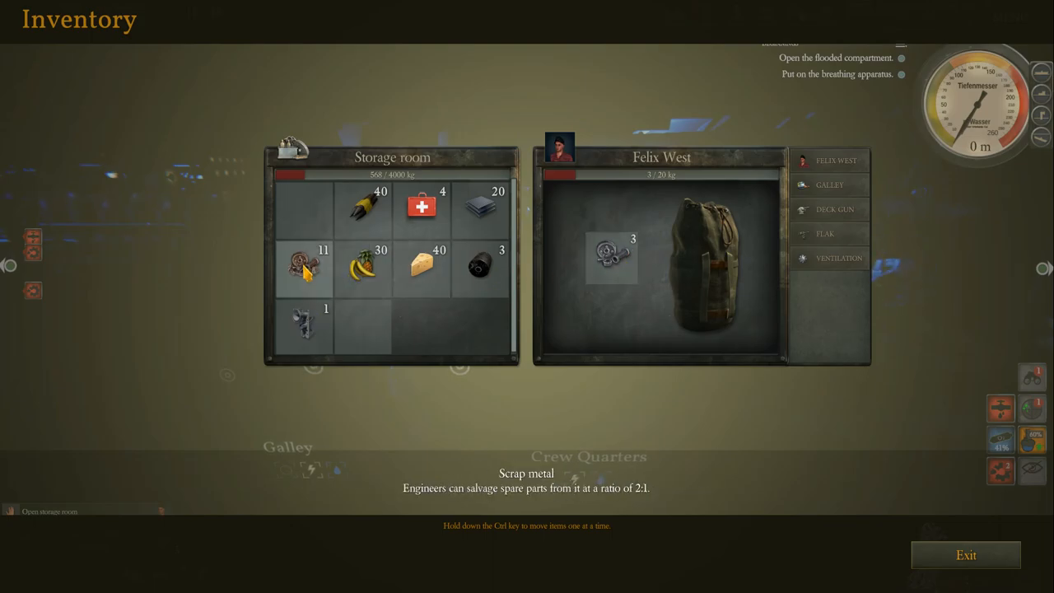
Step: Move the breathing apparatus from the officers' bunk cabinet into Felix West's pack and confirm the carry order
{"action": "left_click", "coordinate": [965, 554]}
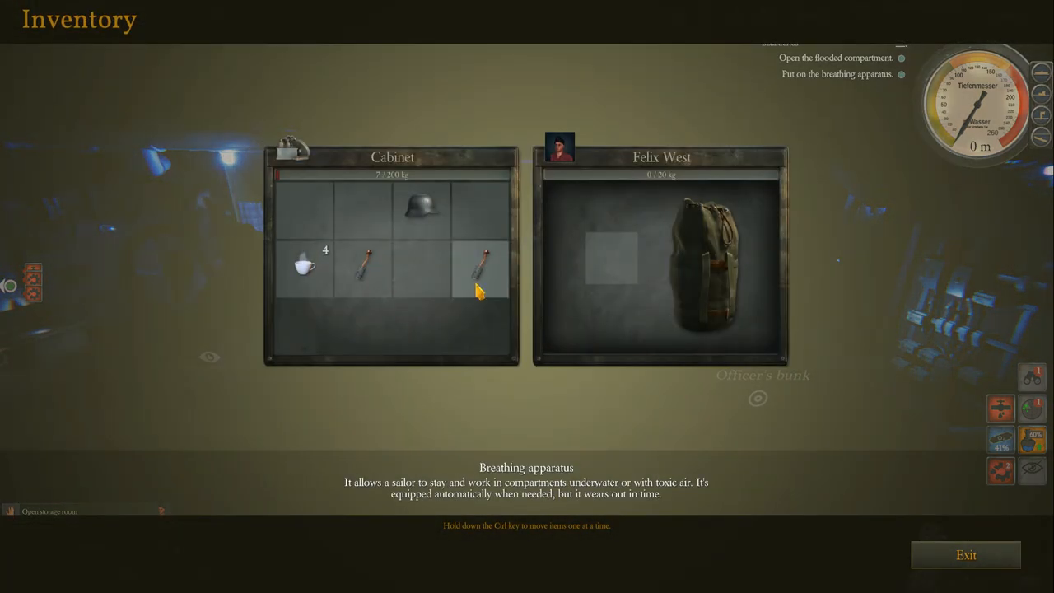
{"action": "left_click_drag", "start_coordinate": [481, 272], "coordinate": [612, 257]}
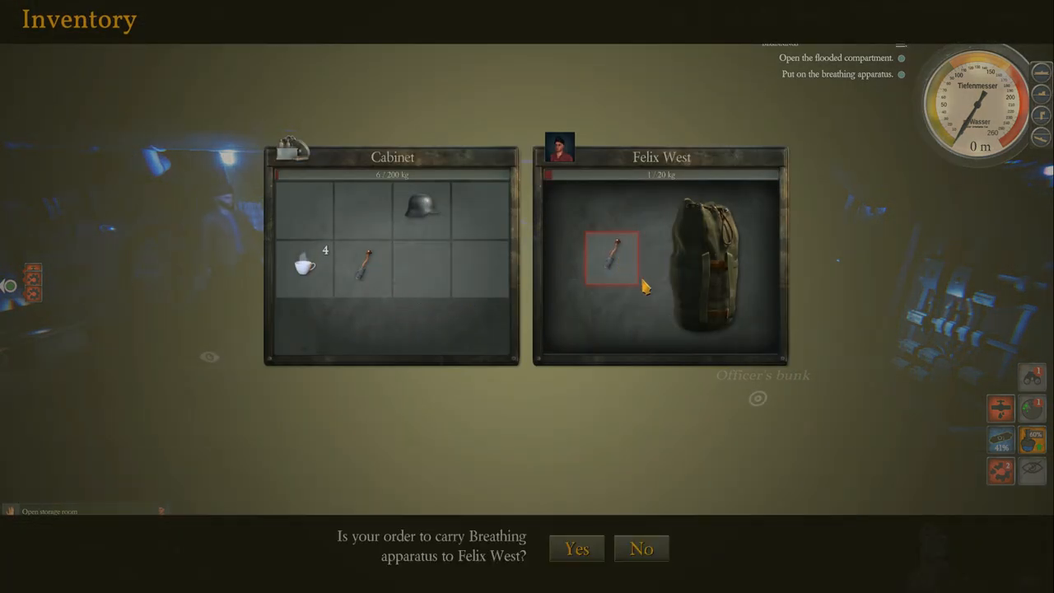
{"action": "left_click", "coordinate": [577, 549]}
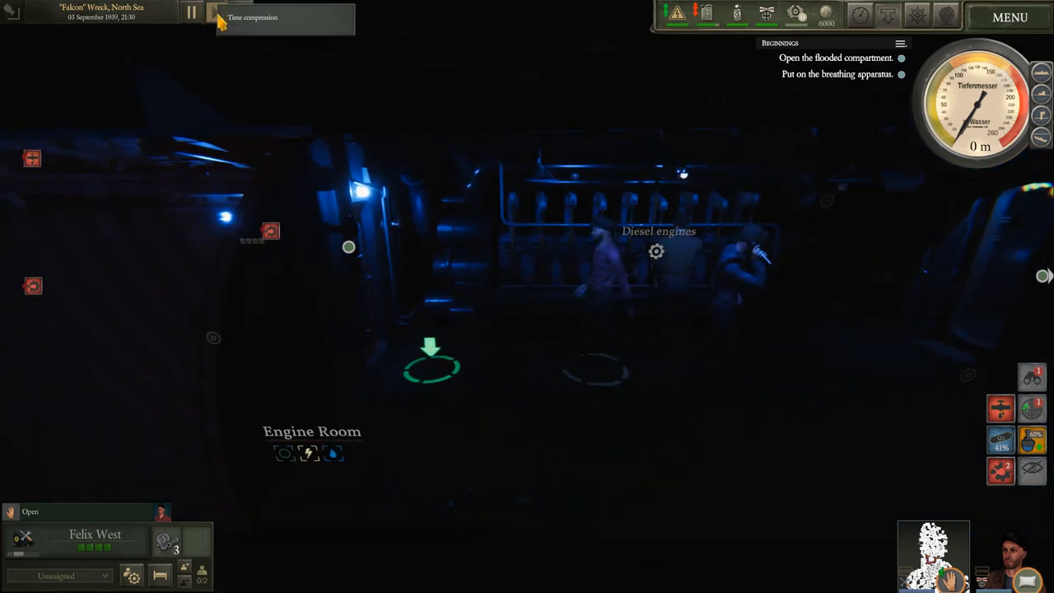
Step: Speed up game time and pan through the flooded stern compartments toward the engineer
{"action": "left_click", "coordinate": [218, 12]}
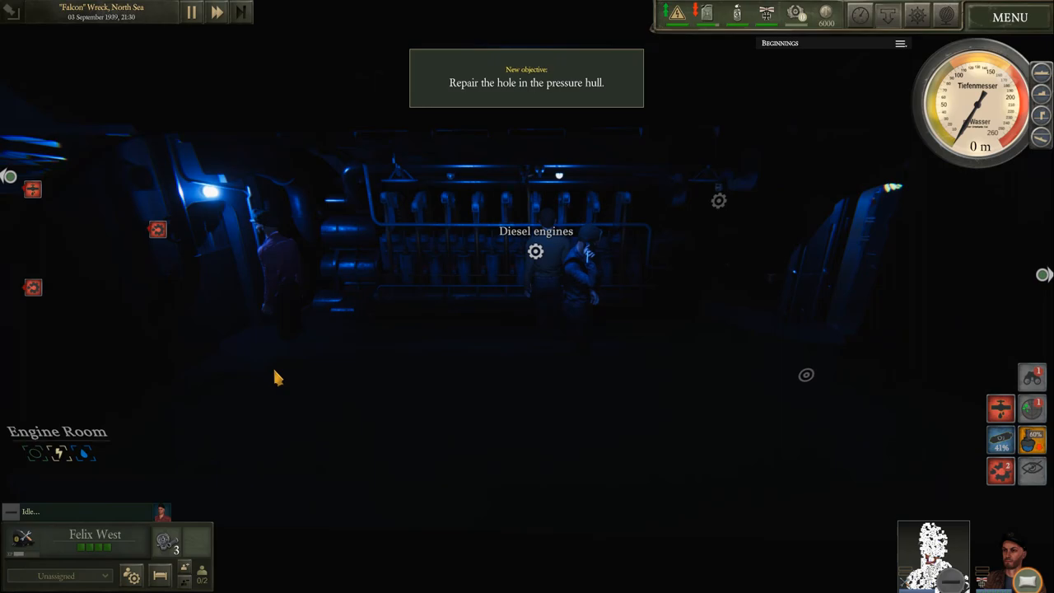
{"action": "mouse_move", "coordinate": [366, 376]}
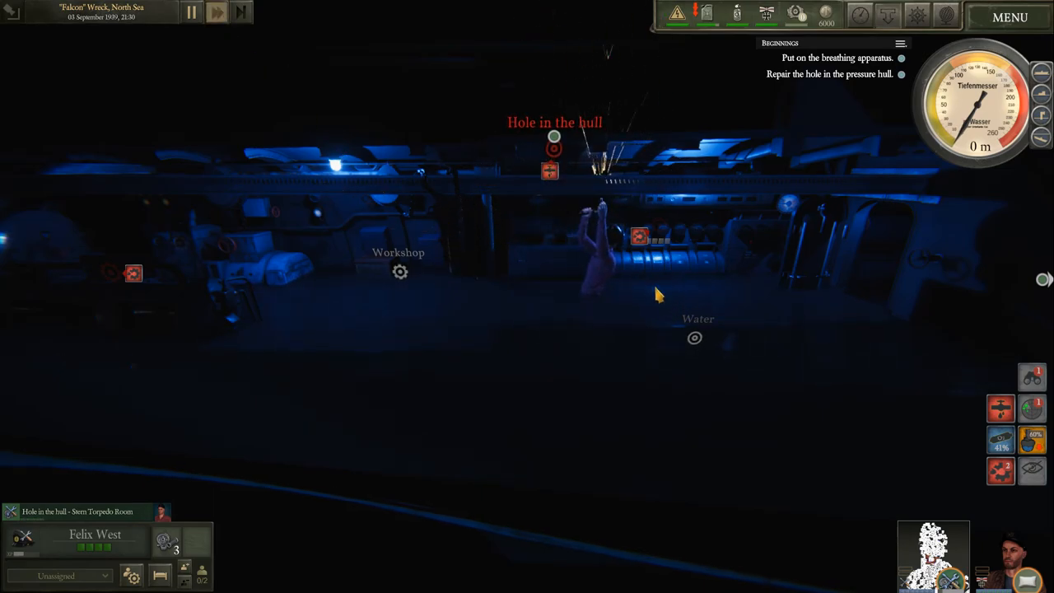
{"action": "mouse_move", "coordinate": [552, 189]}
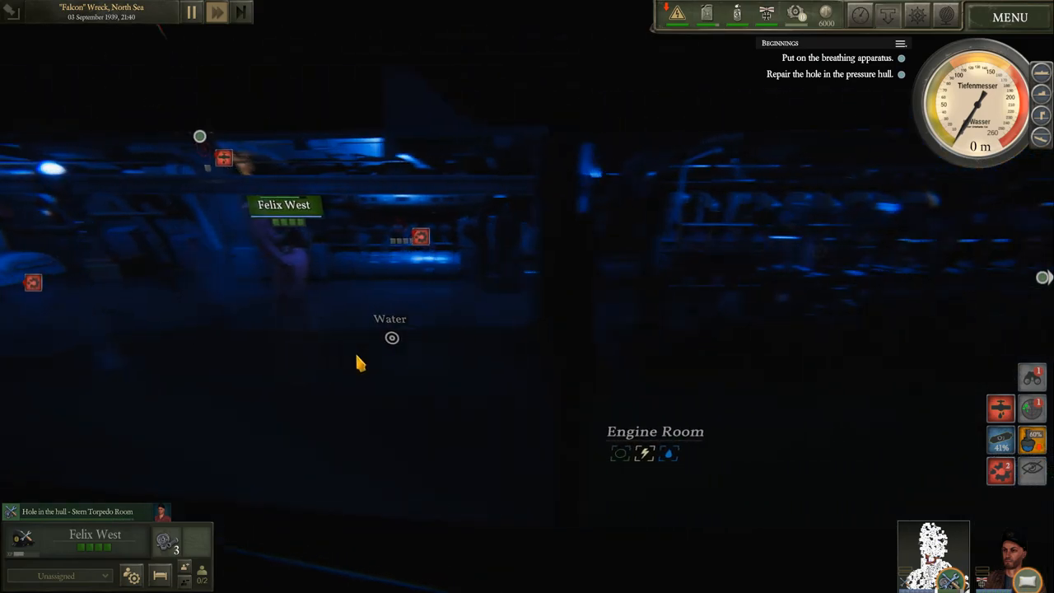
{"action": "scroll", "scroll_direction": "right", "scroll_amount": 3}
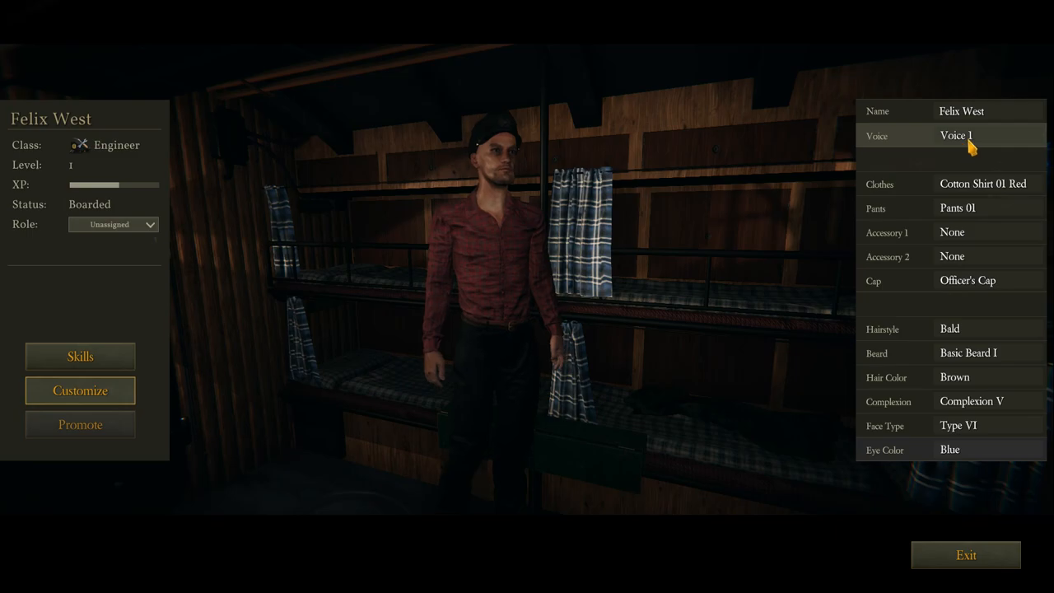
Step: Dress the engineer in the Shirt 03 Brown clothing option
{"action": "left_click", "coordinate": [982, 184]}
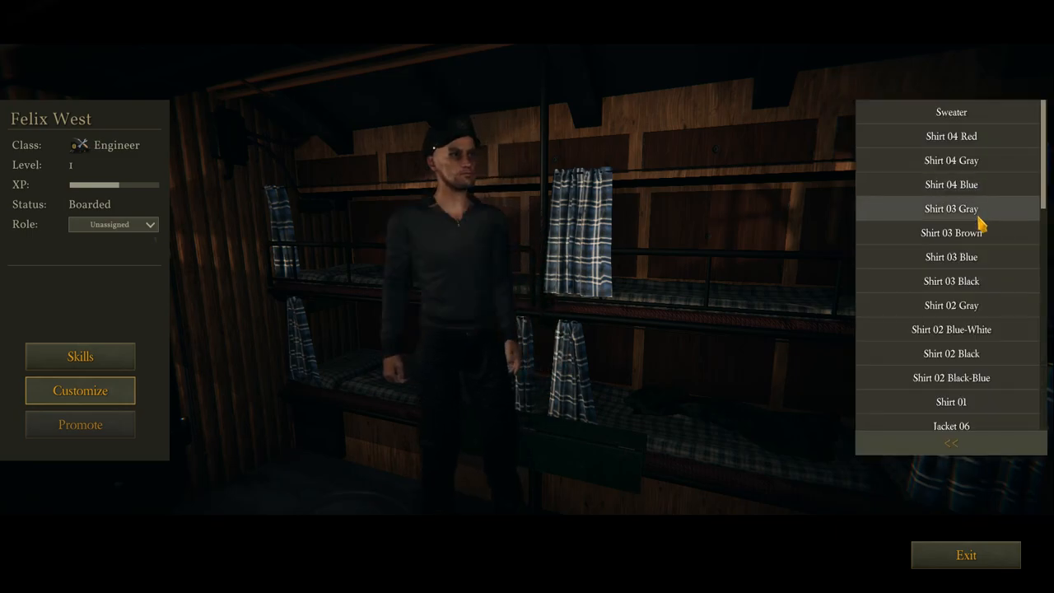
{"action": "left_click", "coordinate": [951, 257]}
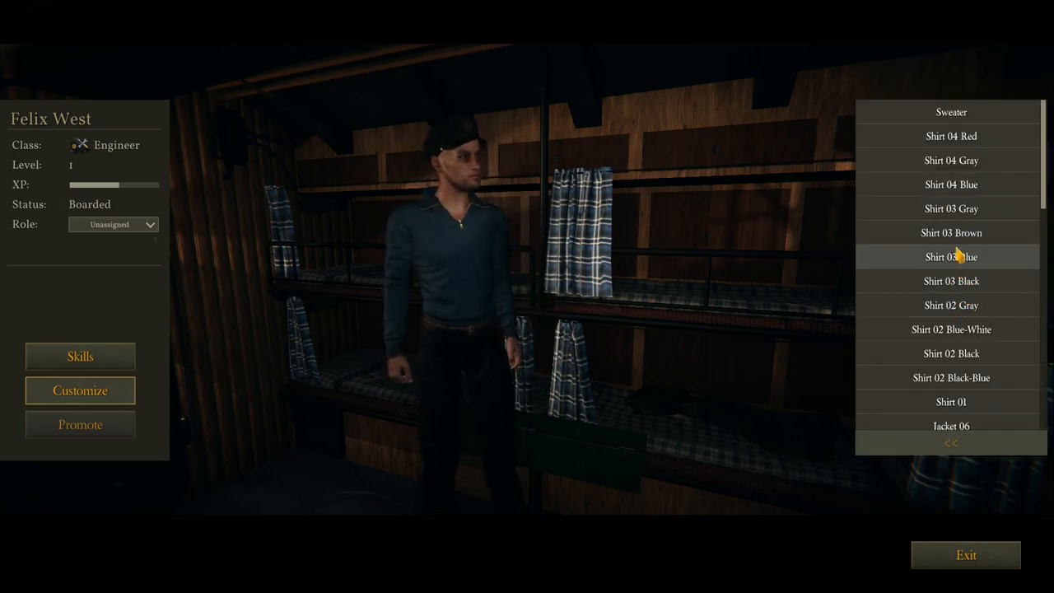
{"action": "left_click", "coordinate": [952, 232]}
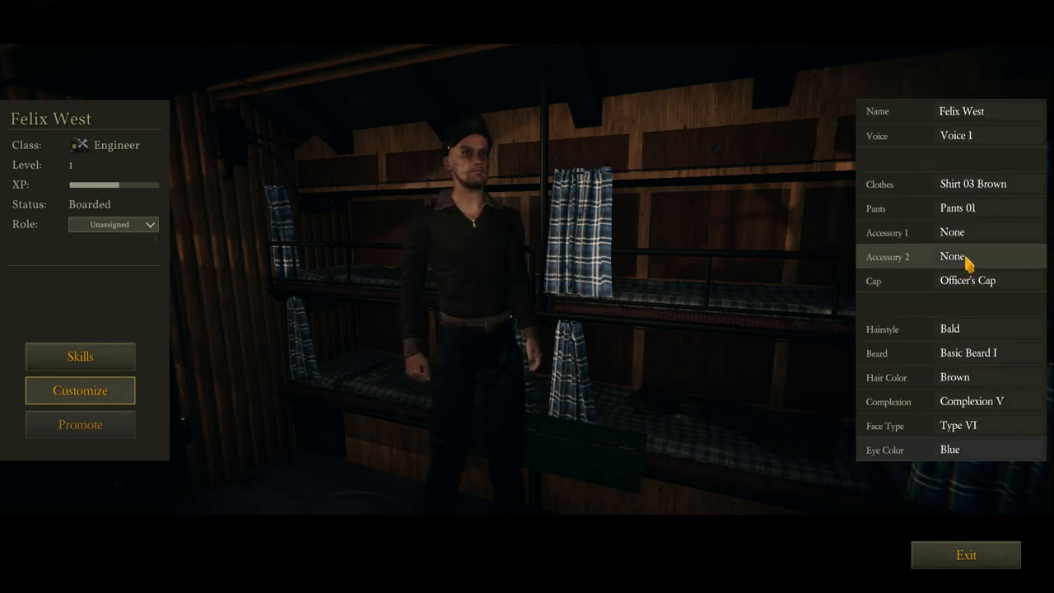
Step: Try red and black caps, settle on the Officer's Cap, and add pipe, eye patch and Pants 02
{"action": "left_click", "coordinate": [952, 257]}
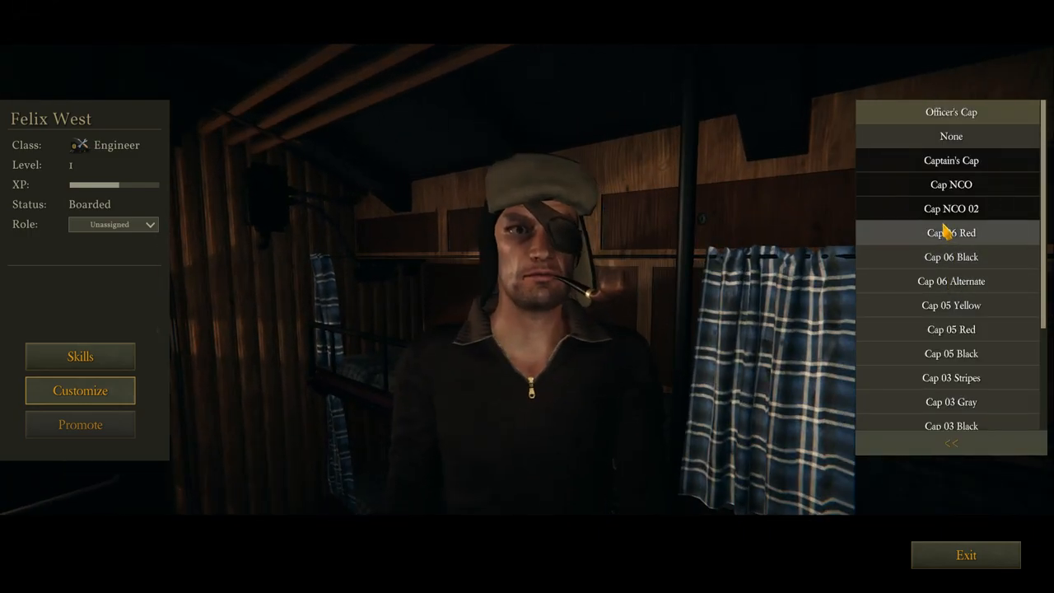
{"action": "left_click", "coordinate": [953, 425]}
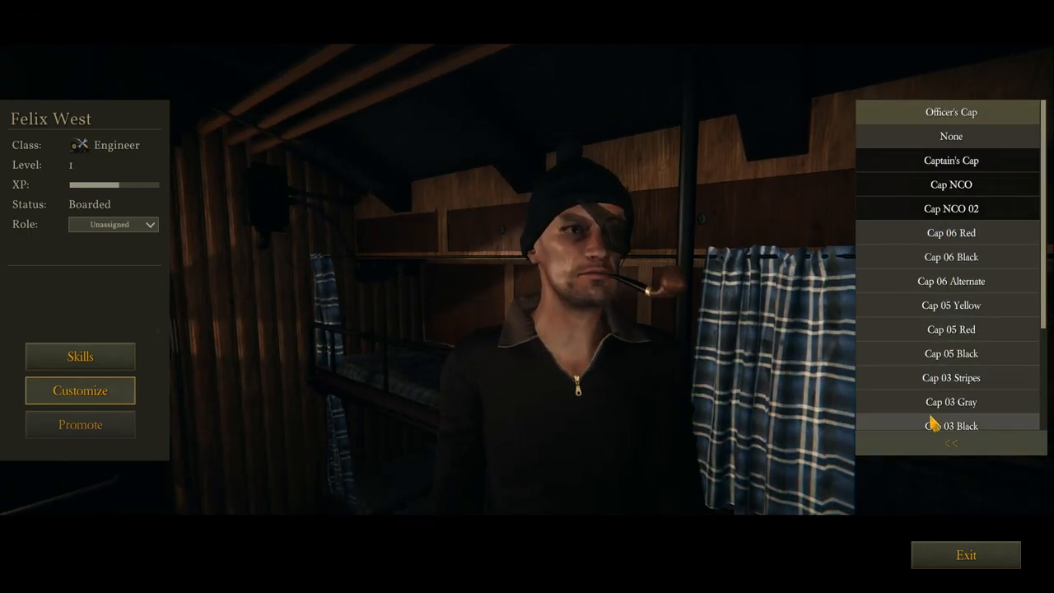
{"action": "left_click", "coordinate": [952, 257]}
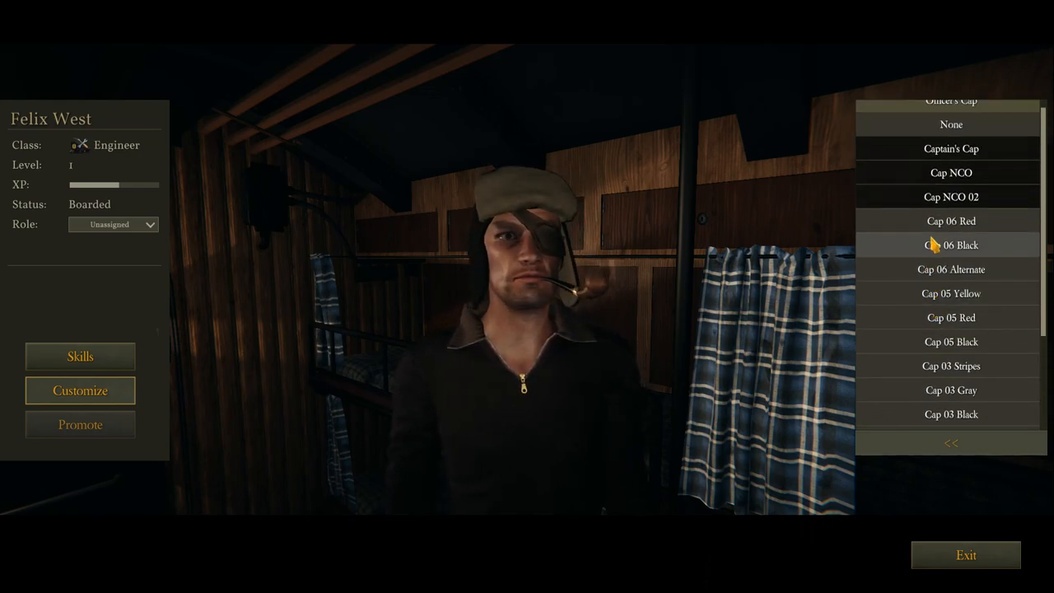
{"action": "left_click", "coordinate": [952, 125]}
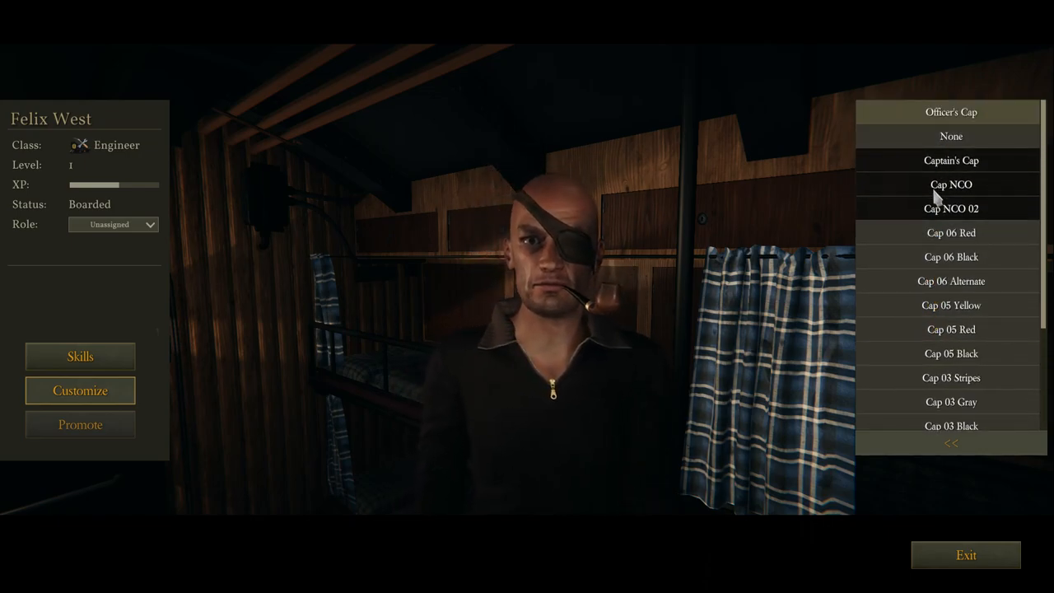
{"action": "left_click", "coordinate": [952, 112]}
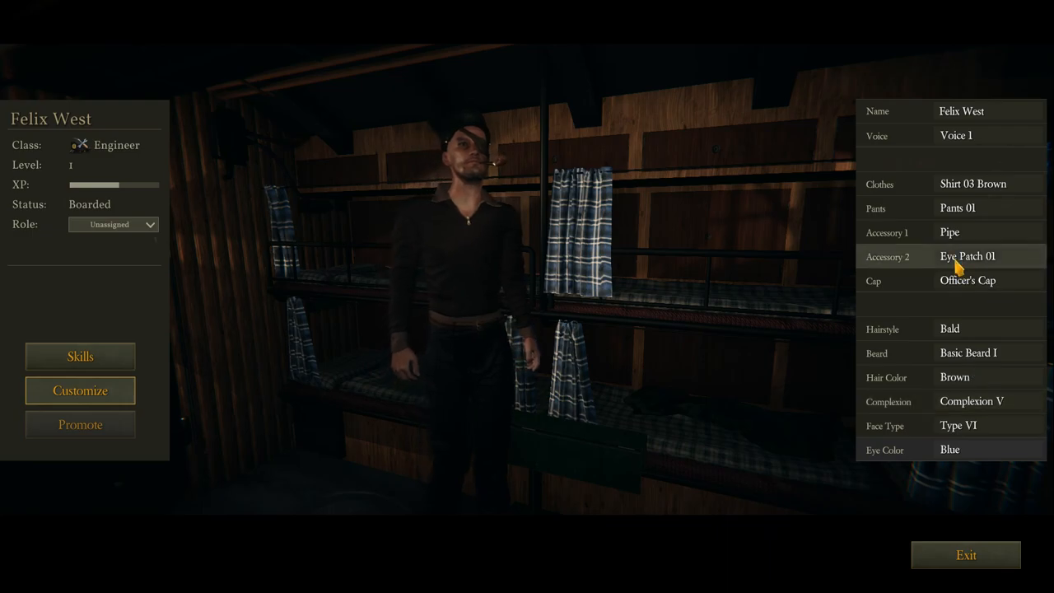
{"action": "left_click", "coordinate": [974, 208]}
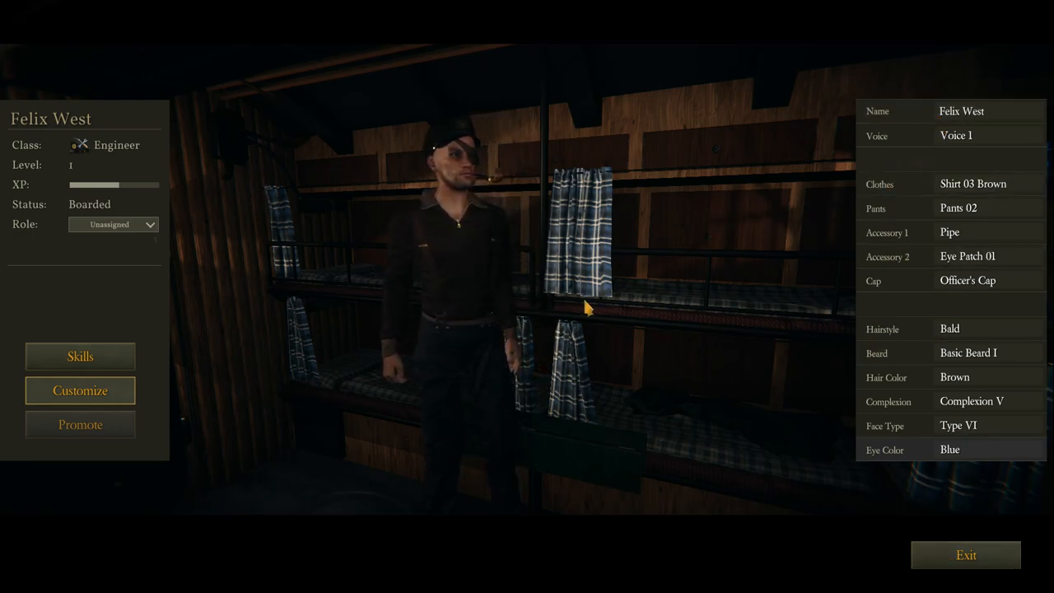
Step: Show Felix West's skills overview with remaining skill points
{"action": "left_click", "coordinate": [79, 356]}
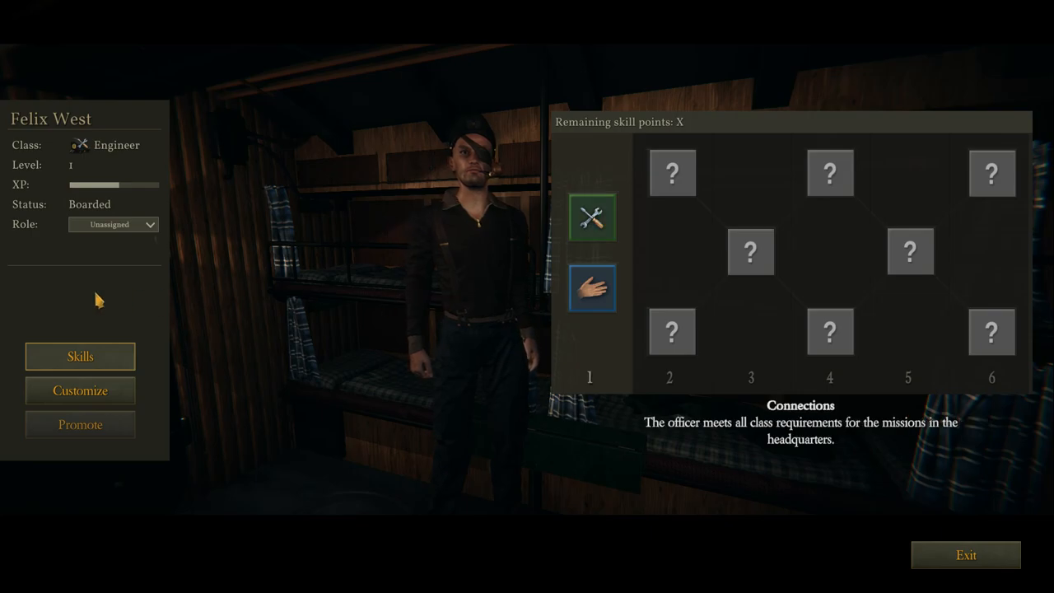
{"action": "left_click", "coordinate": [966, 553]}
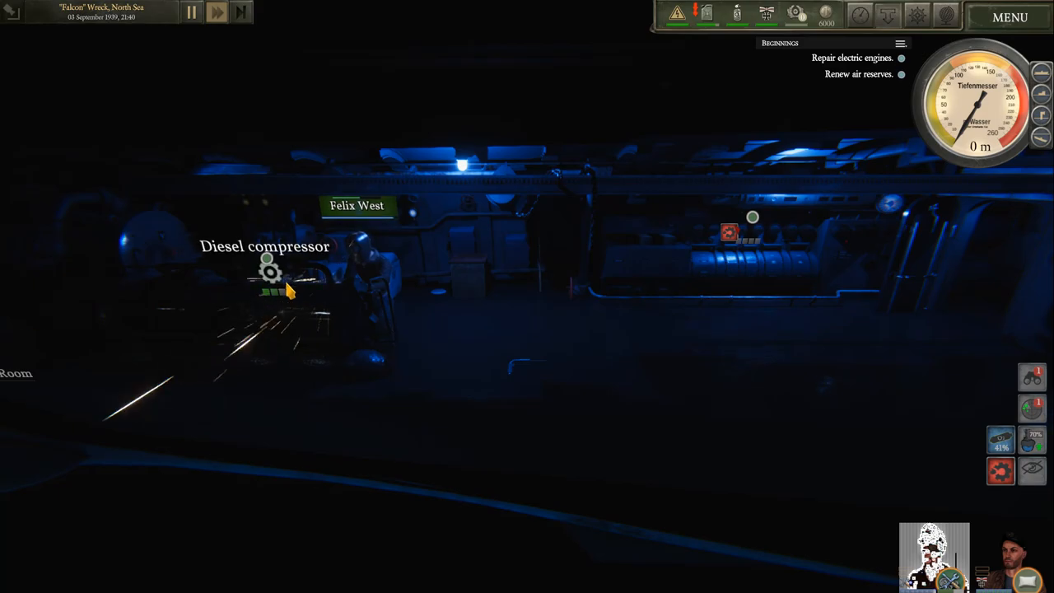
{"action": "mouse_move", "coordinate": [804, 201]}
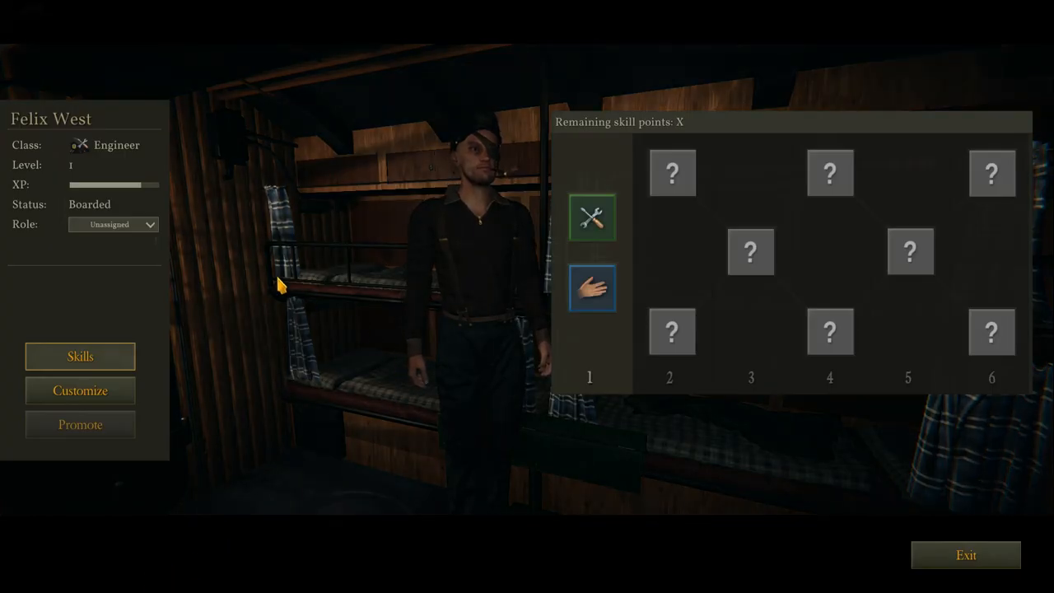
{"action": "mouse_move", "coordinate": [865, 550]}
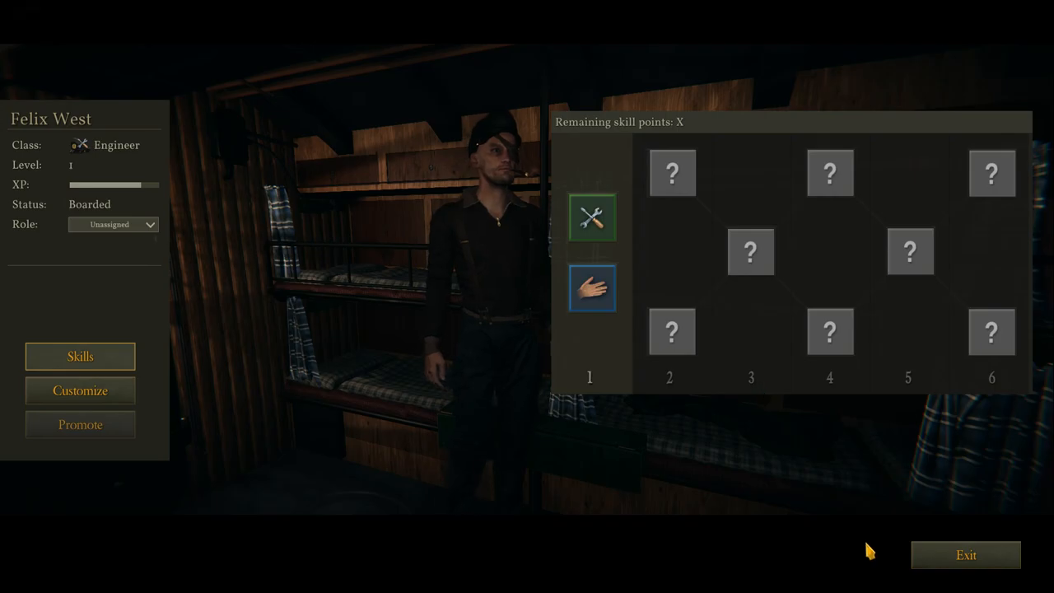
Step: Leave the crew screen and right-click in the stern torpedo room where the engineer stands
{"action": "left_click", "coordinate": [965, 554]}
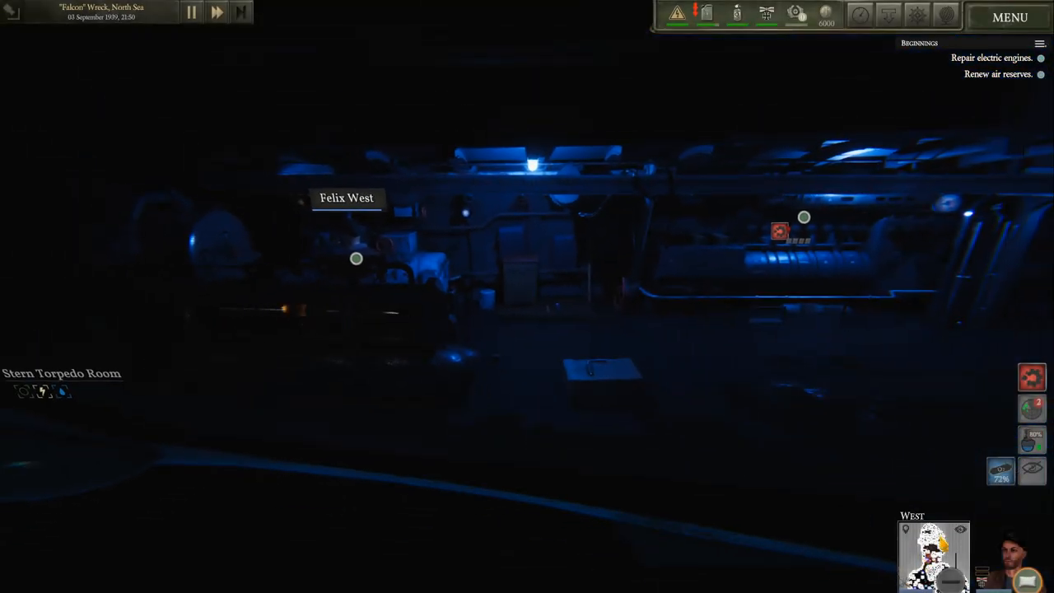
{"action": "right_click", "coordinate": [799, 313]}
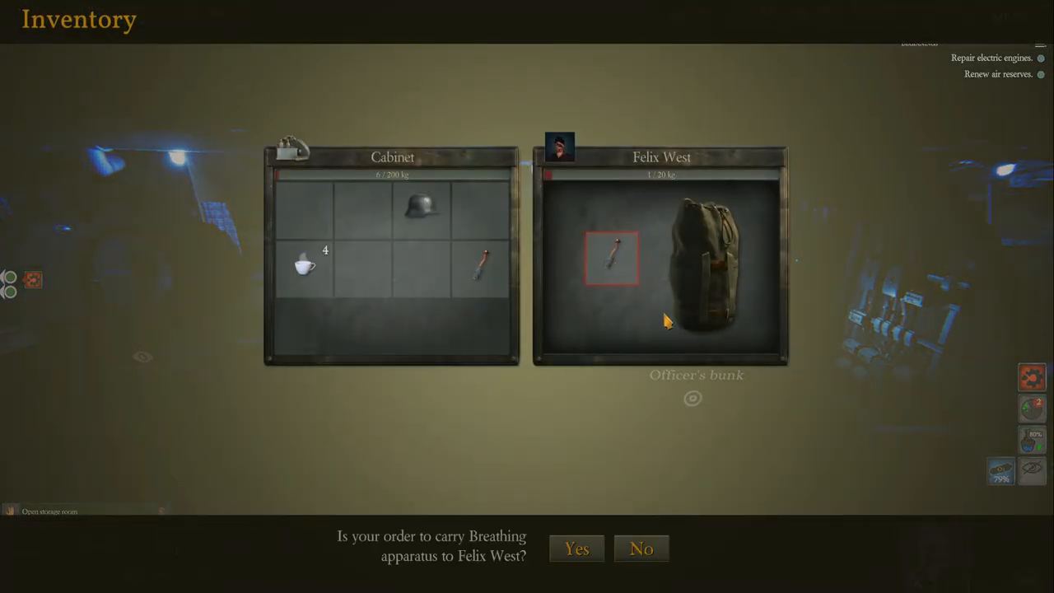
Step: Confirm Yes for Felix West to carry the breathing apparatus
{"action": "left_click", "coordinate": [576, 549]}
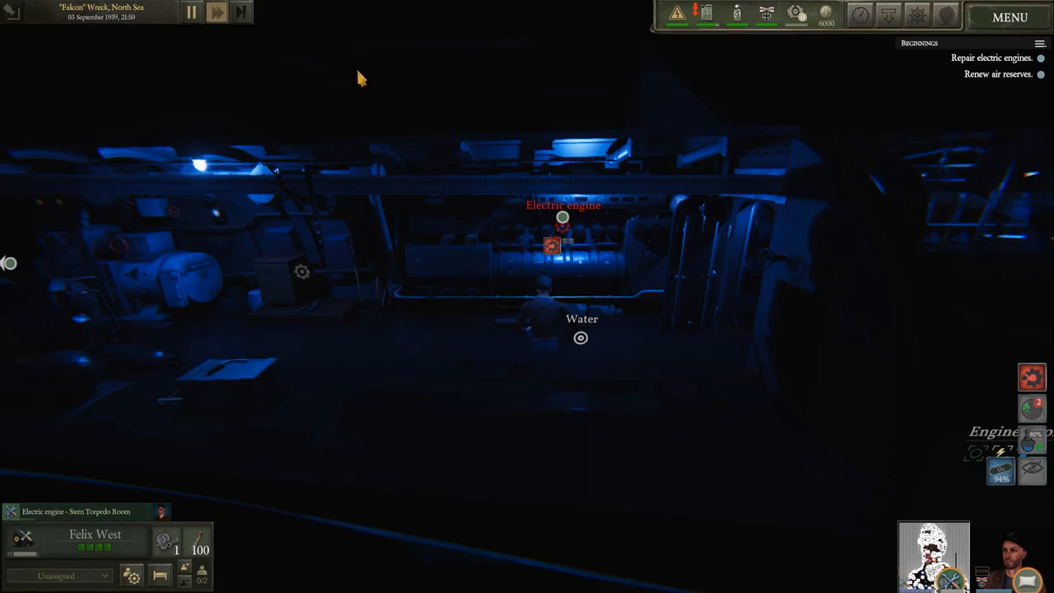
{"action": "mouse_move", "coordinate": [401, 264]}
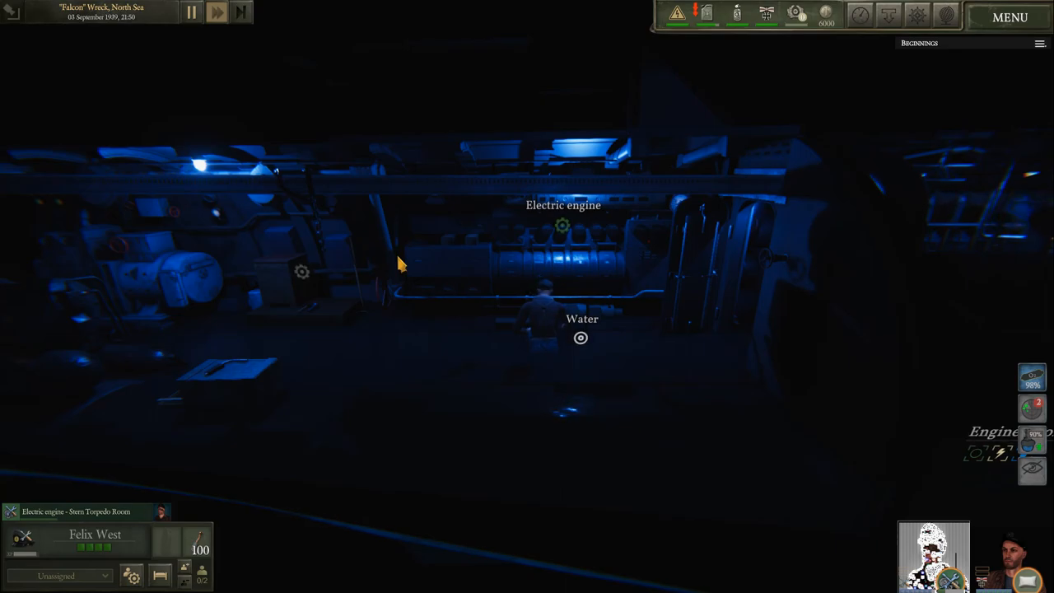
{"action": "mouse_move", "coordinate": [247, 379]}
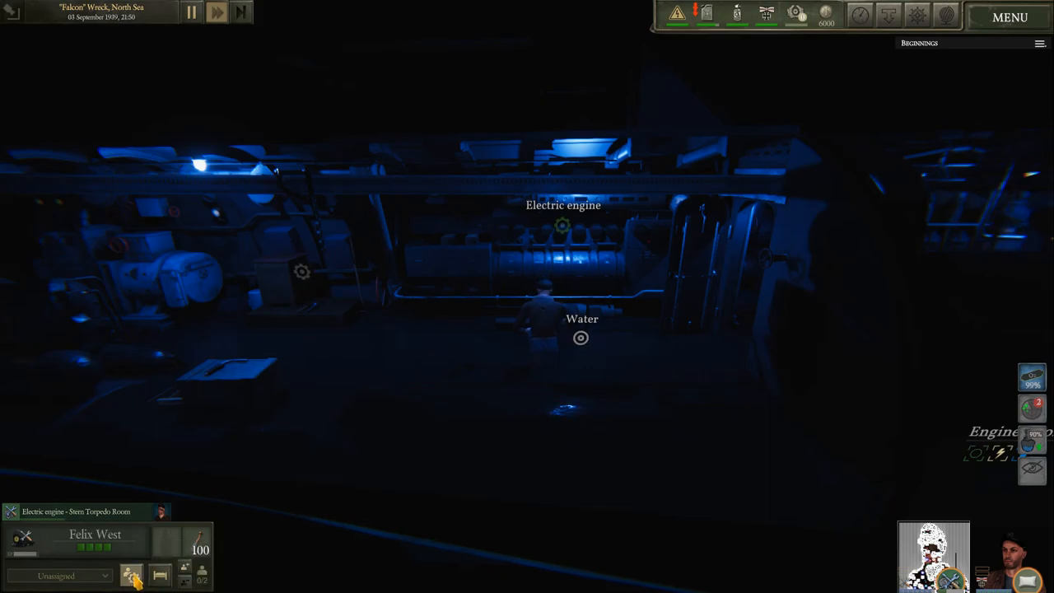
Step: Set Felix West's role to Chief Engineer on his character sheet and leave it
{"action": "left_click", "coordinate": [132, 575]}
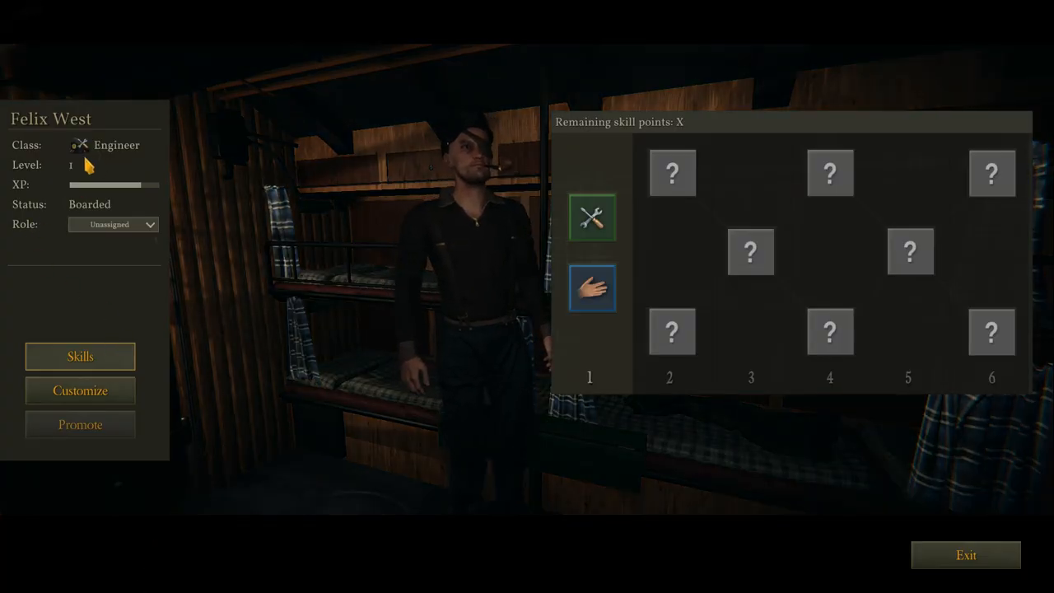
{"action": "left_click", "coordinate": [112, 224]}
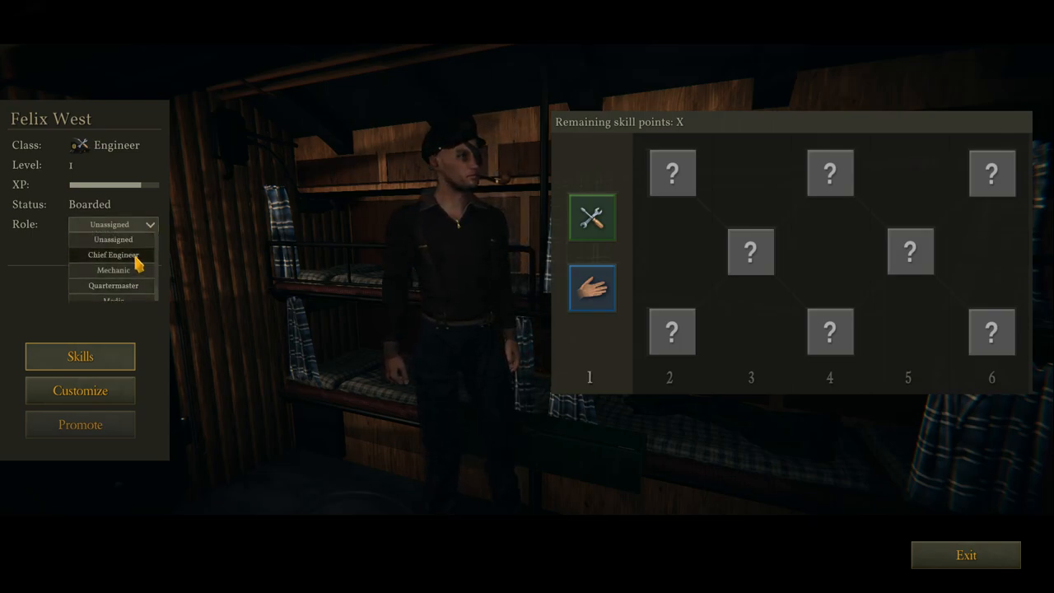
{"action": "left_click", "coordinate": [112, 254]}
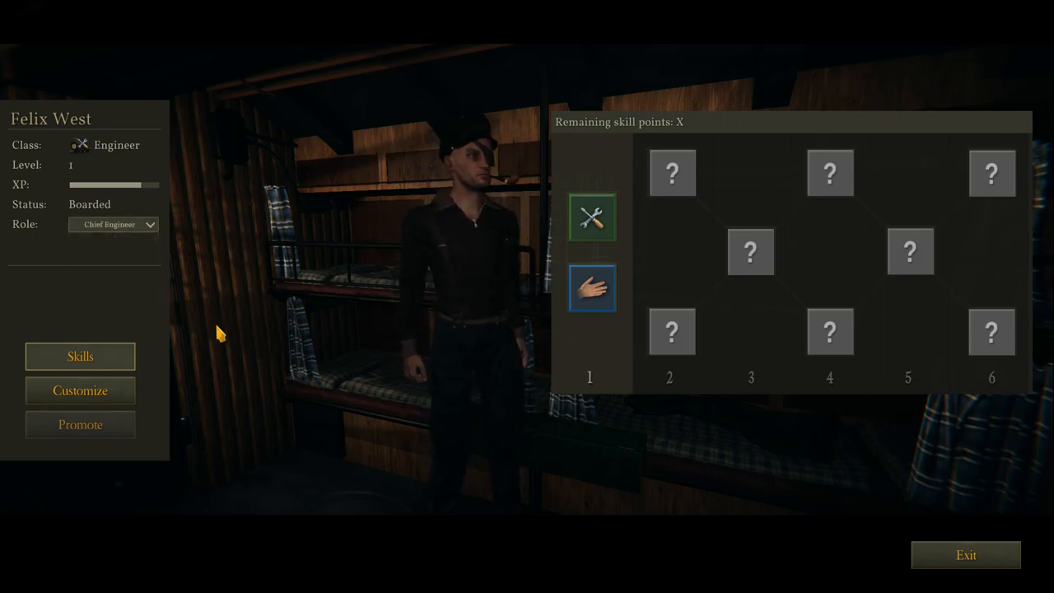
{"action": "left_click", "coordinate": [965, 553]}
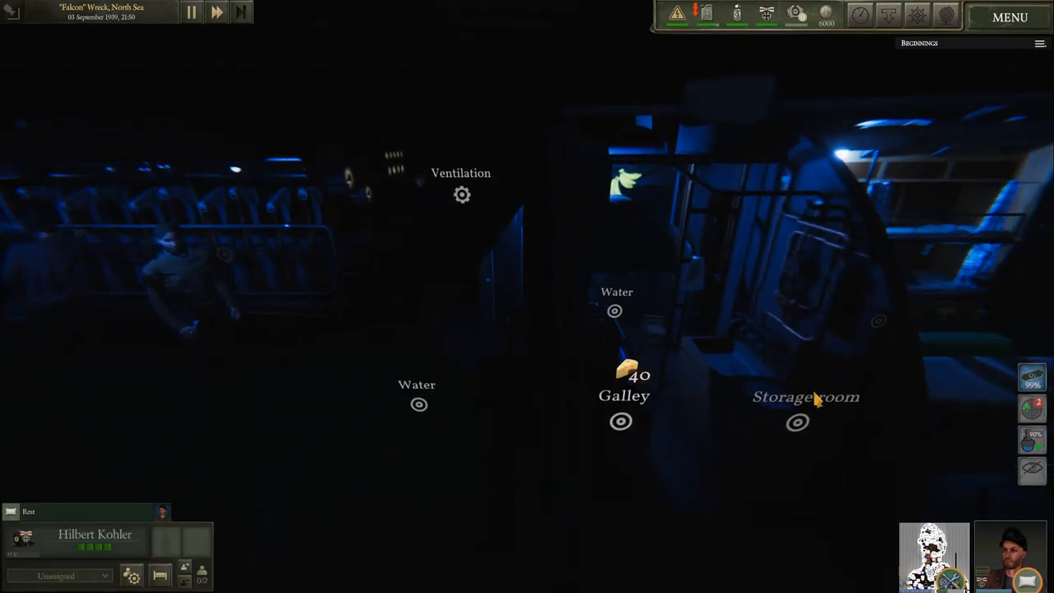
Step: Switch to first-person view on the night deck with Hilbert Kohler
{"action": "key", "text": "alt"}
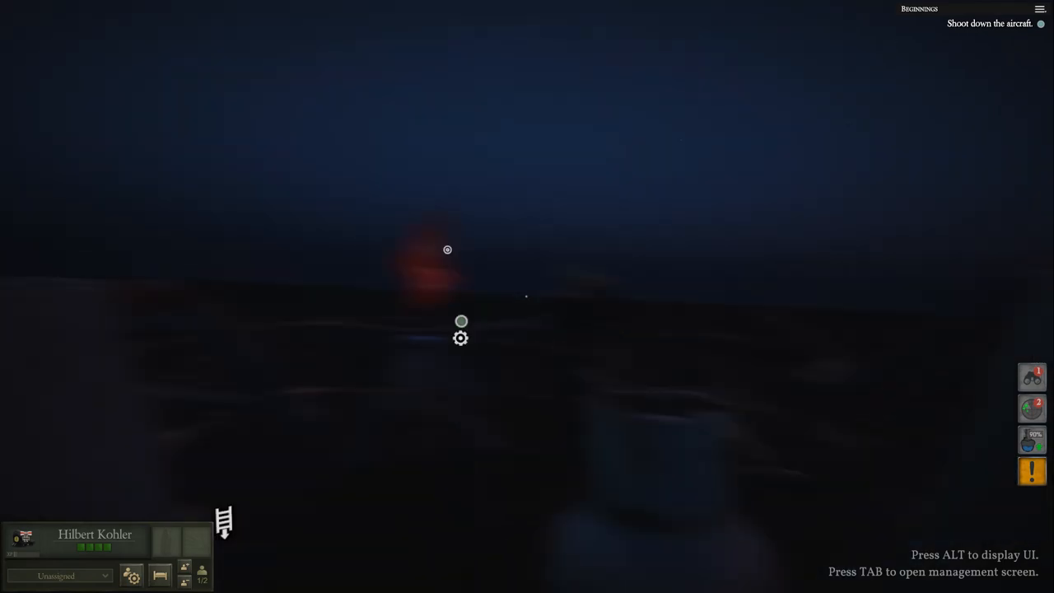
{"action": "mouse_move", "coordinate": [527, 216]}
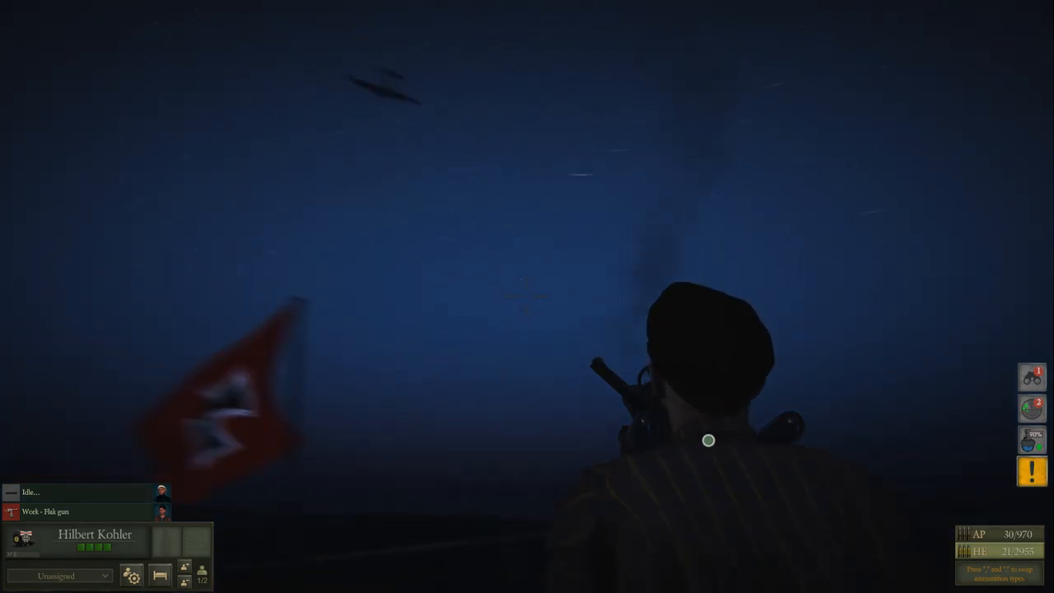
Step: Fire the flak gun at the attacking aircraft with Hilbert Kohler
{"action": "left_click", "coordinate": [709, 441]}
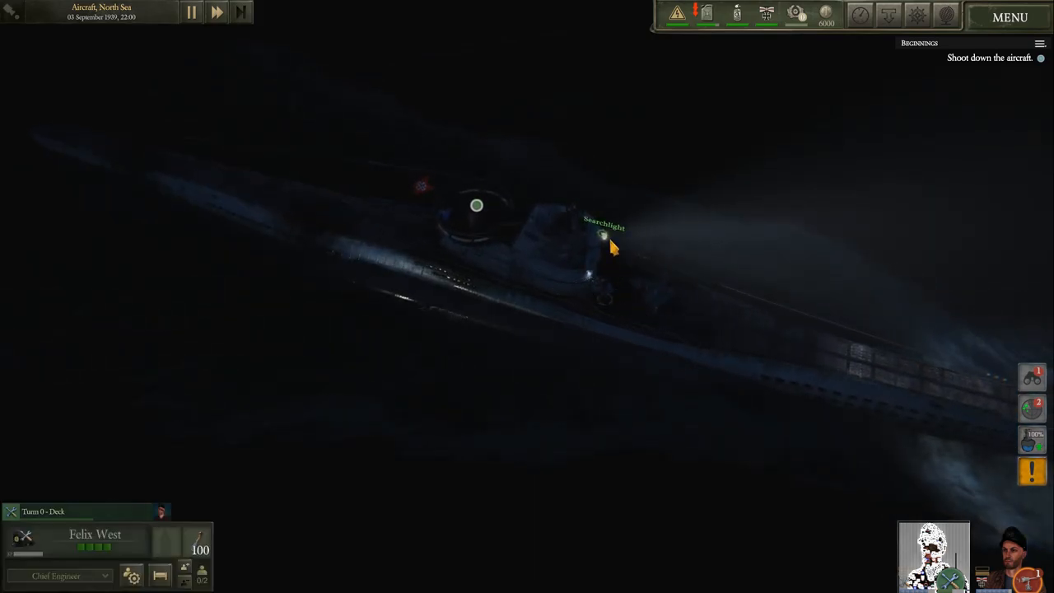
Step: Return from the exterior view to Hilbert Kohler's flak gun view on deck
{"action": "left_click", "coordinate": [601, 237]}
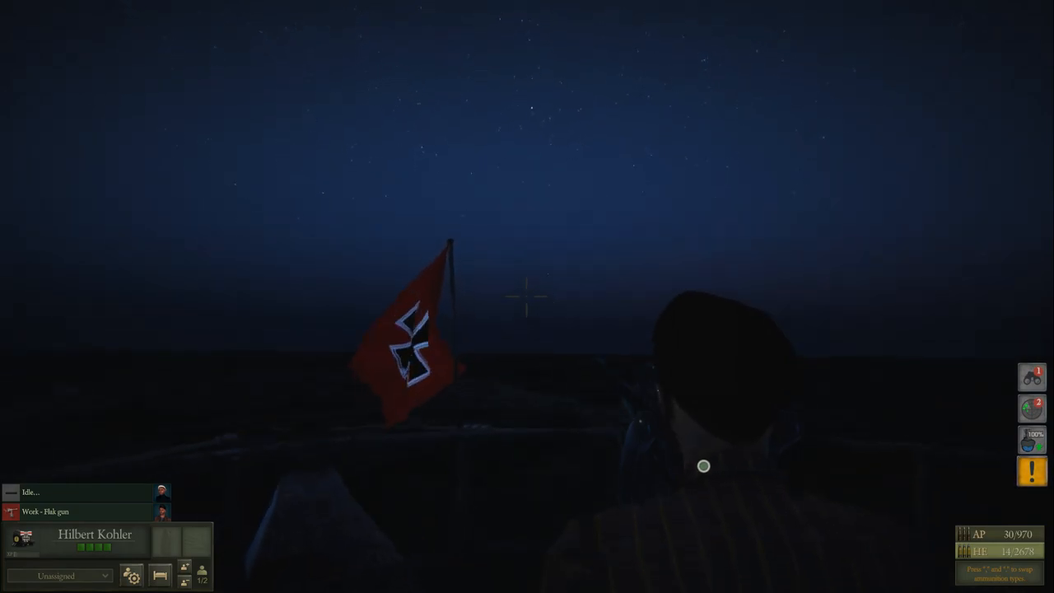
Step: Fire the flak gun at the aircraft, then have Adam Neumann leave his resting position for reassignment
{"action": "left_click", "coordinate": [528, 297]}
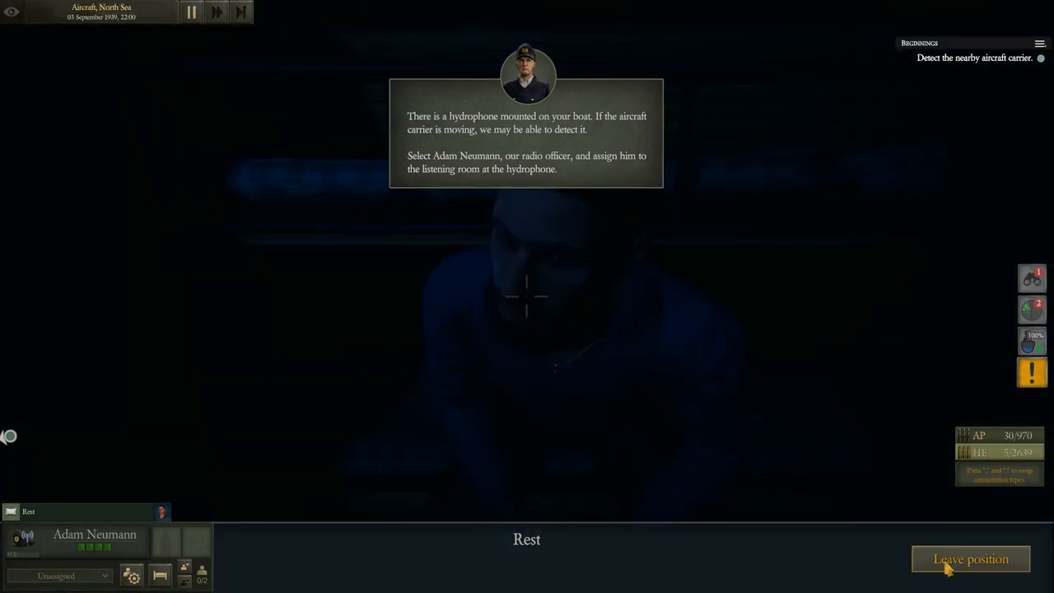
{"action": "left_click", "coordinate": [971, 560]}
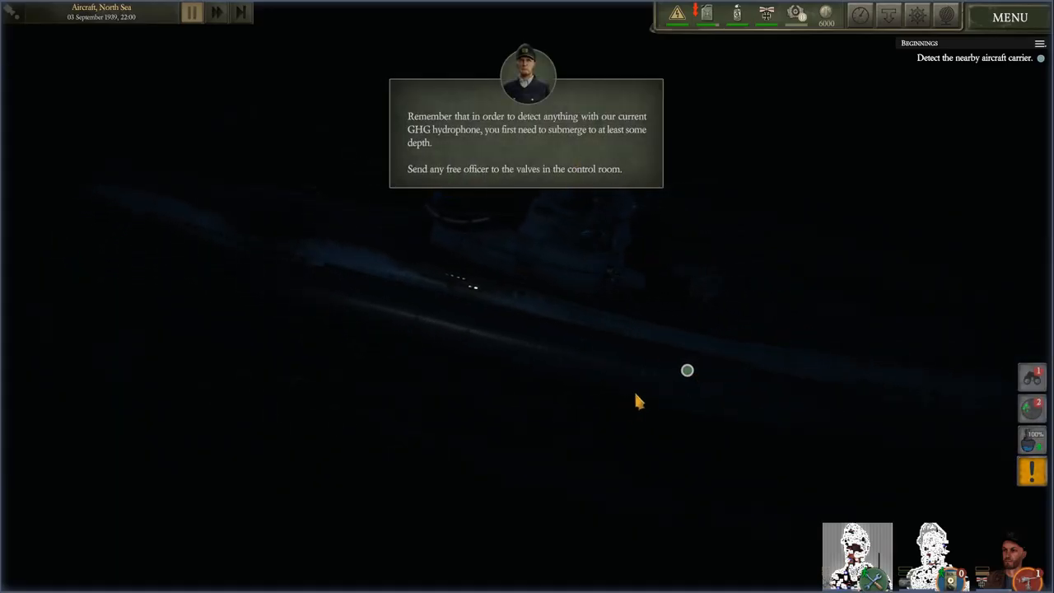
{"action": "mouse_move", "coordinate": [389, 356]}
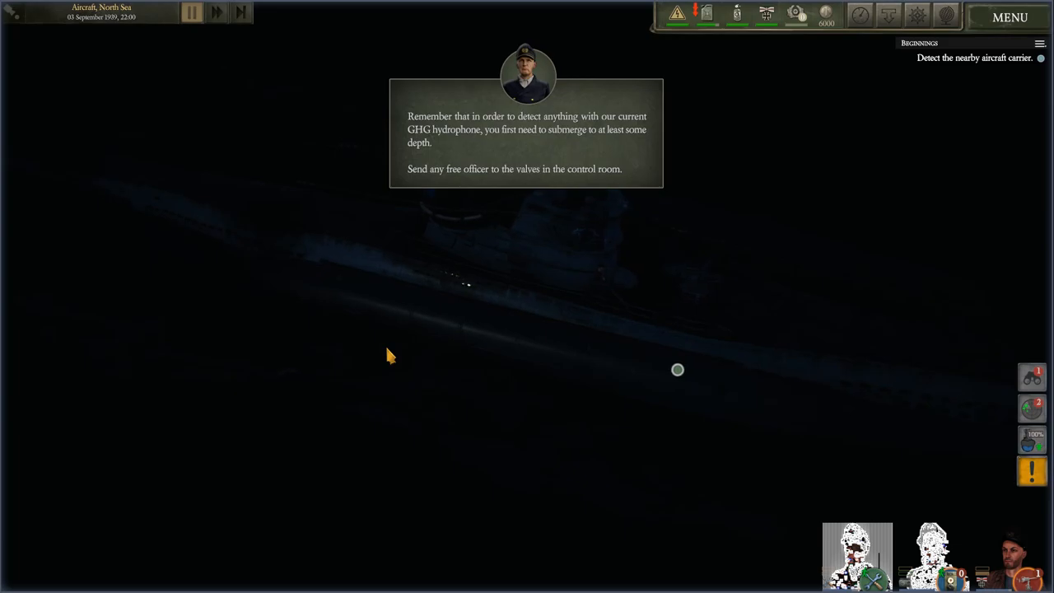